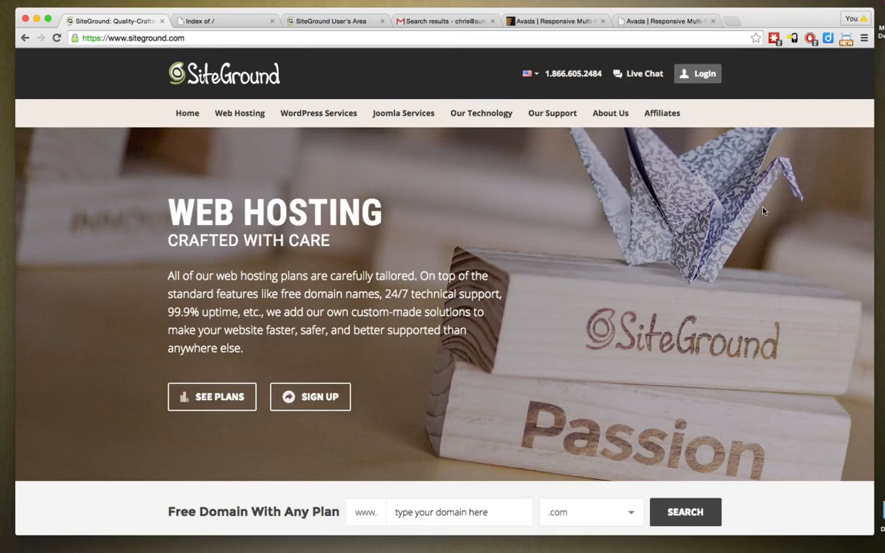
pyautogui.moveTo(650, 225)
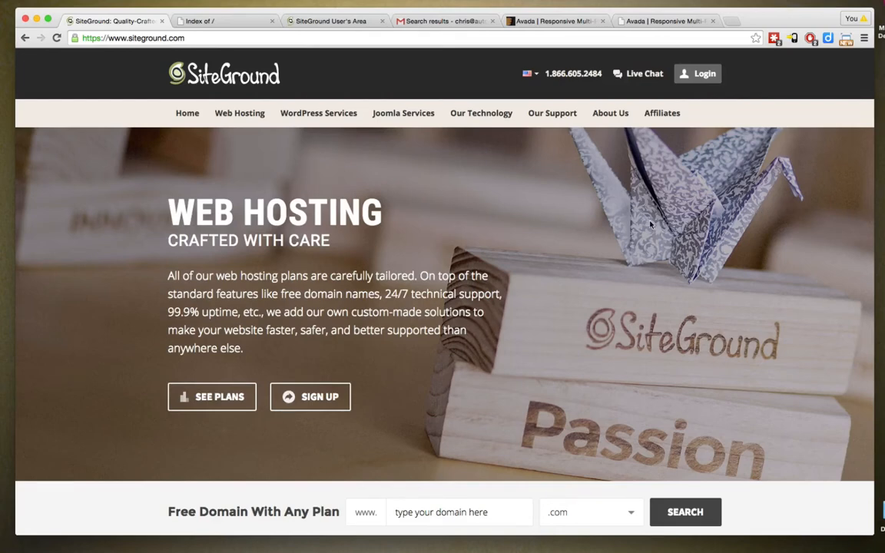
pyautogui.moveTo(239, 113)
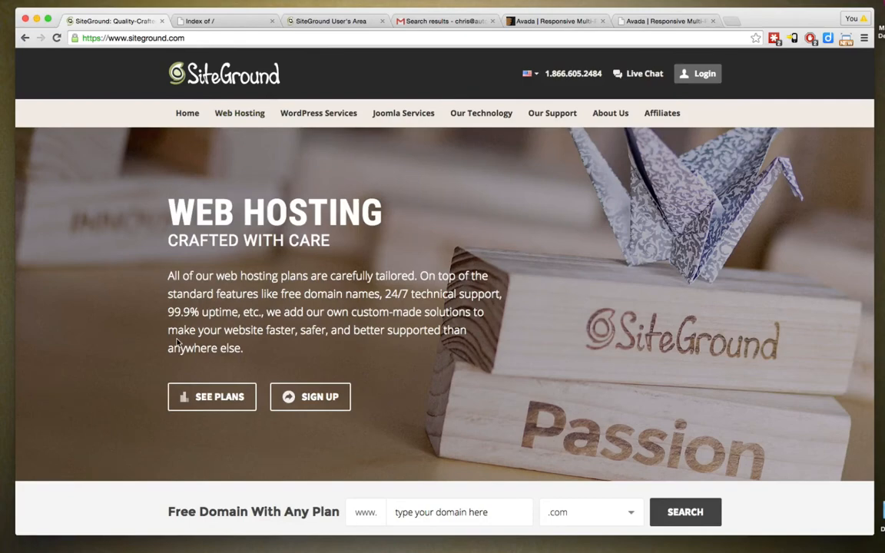
# Open SiteGround's plans page and scroll through the StartUp, GrowBig and GoGeek plans
pyautogui.click(309, 396)
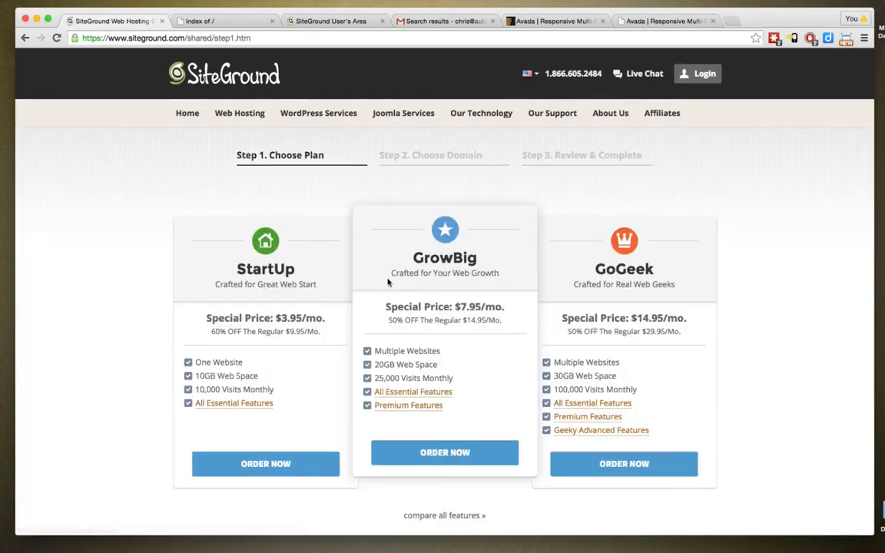
pyautogui.scroll(-3)
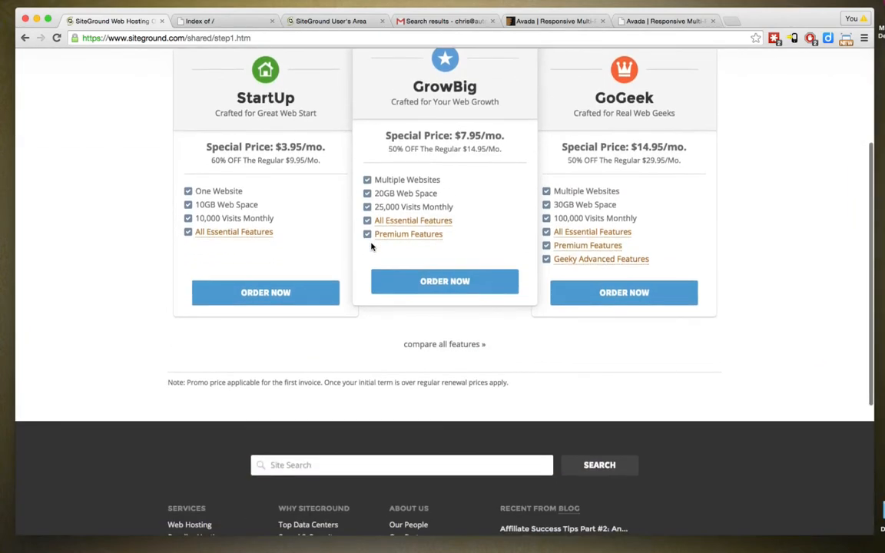
pyautogui.scroll(3)
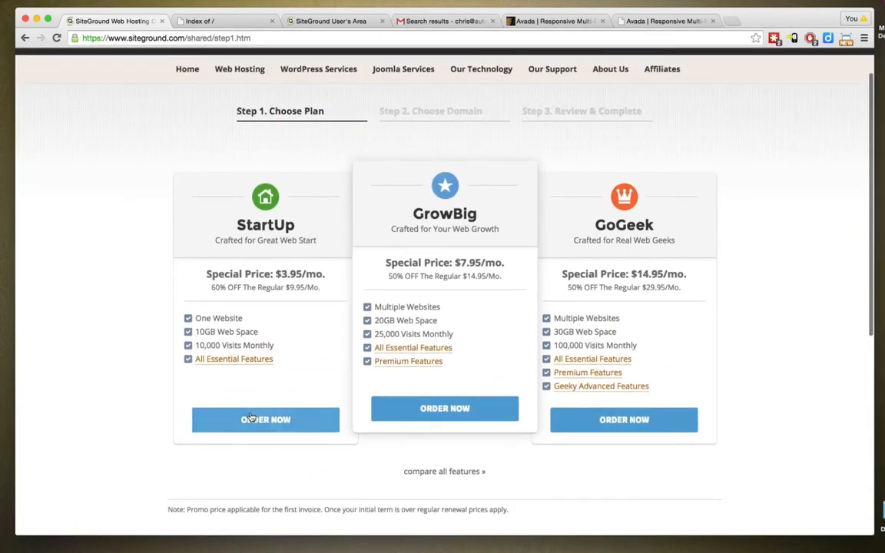
# Order the StartUp plan with new domain 'fdaerrarafadfeawfawe' and proceed to Review & Complete
pyautogui.click(265, 420)
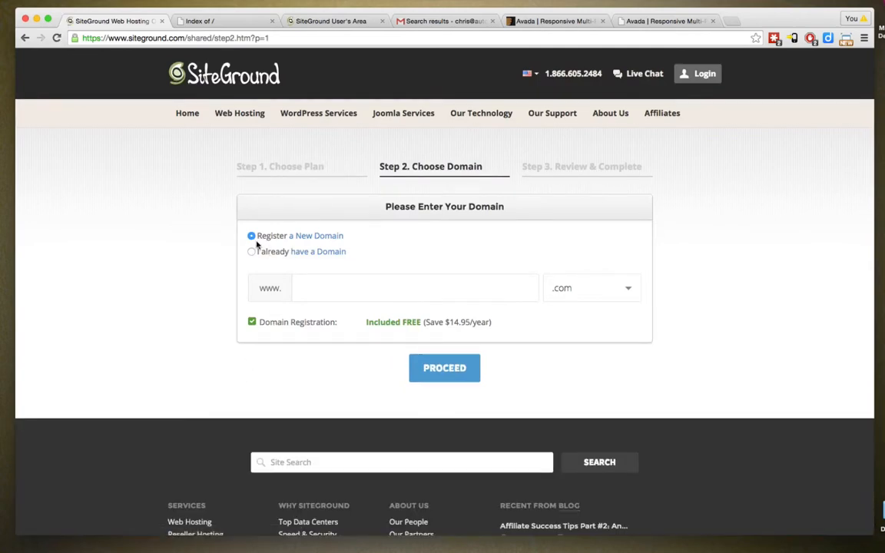
pyautogui.click(415, 287)
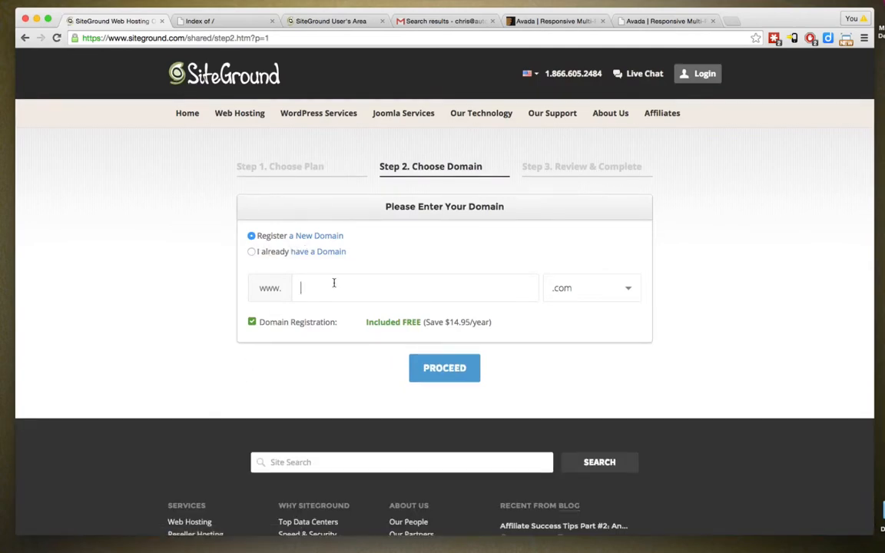
pyautogui.write('fdaerrarafadfeaw')
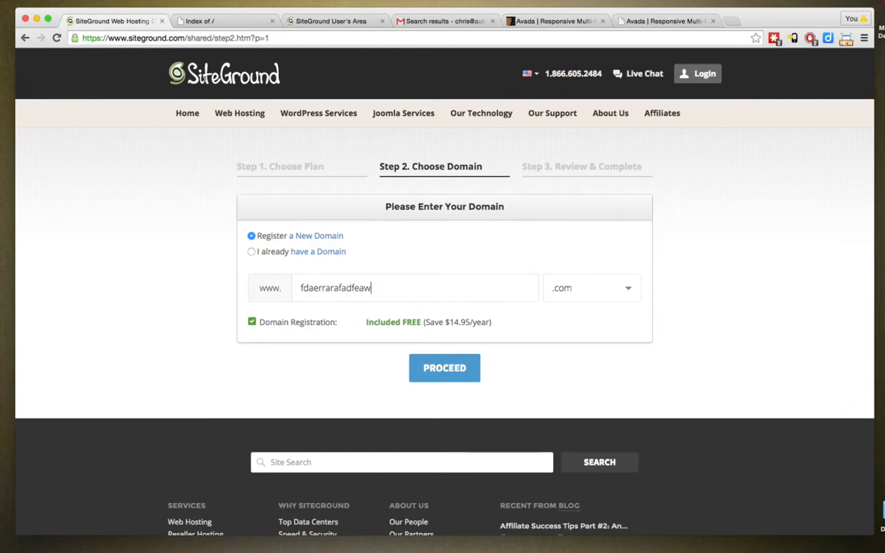
pyautogui.write('fawe')
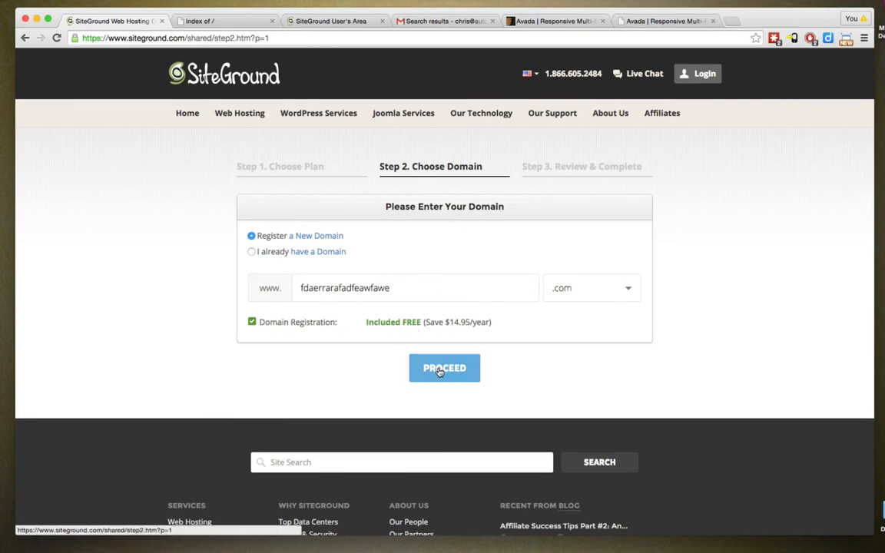
pyautogui.click(445, 368)
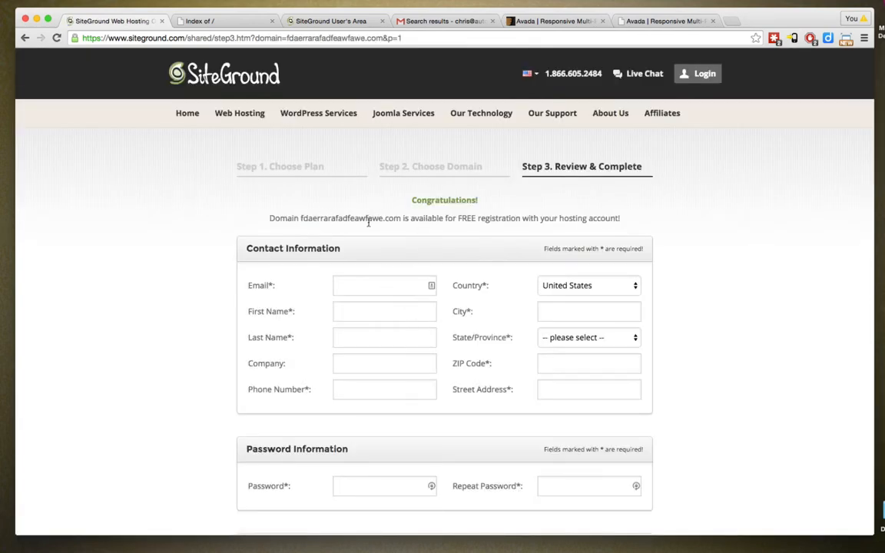
# Toggle the HackAlert, Domain Privacy and Premium Support add-ons, then submit the StartUp order
pyautogui.scroll(-3)
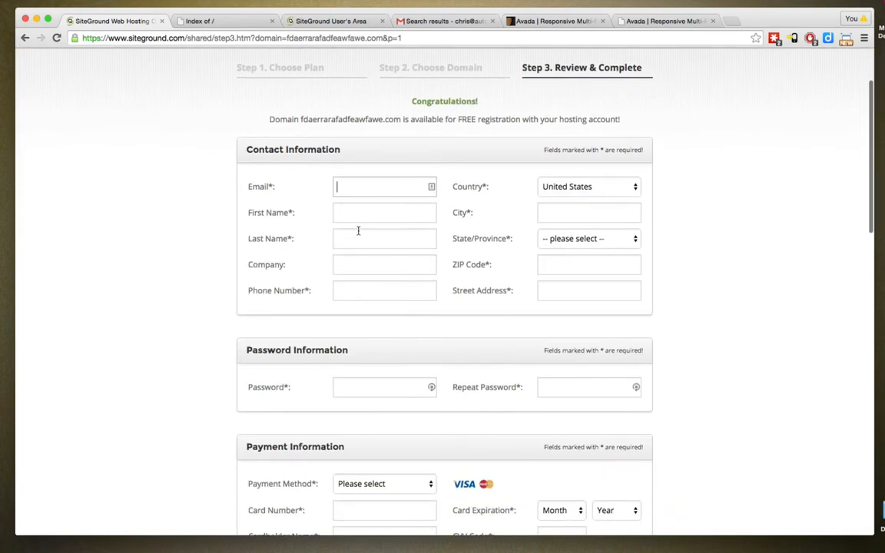
pyautogui.scroll(-3)
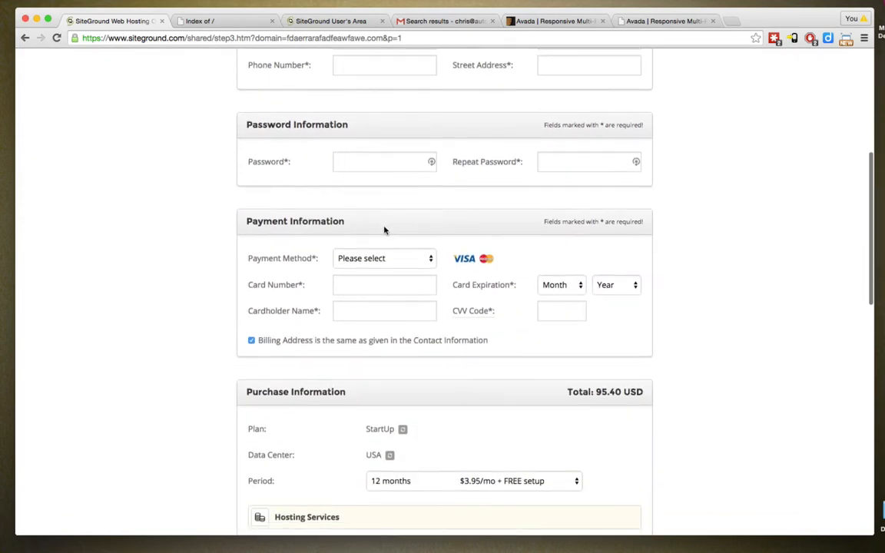
pyautogui.scroll(-3)
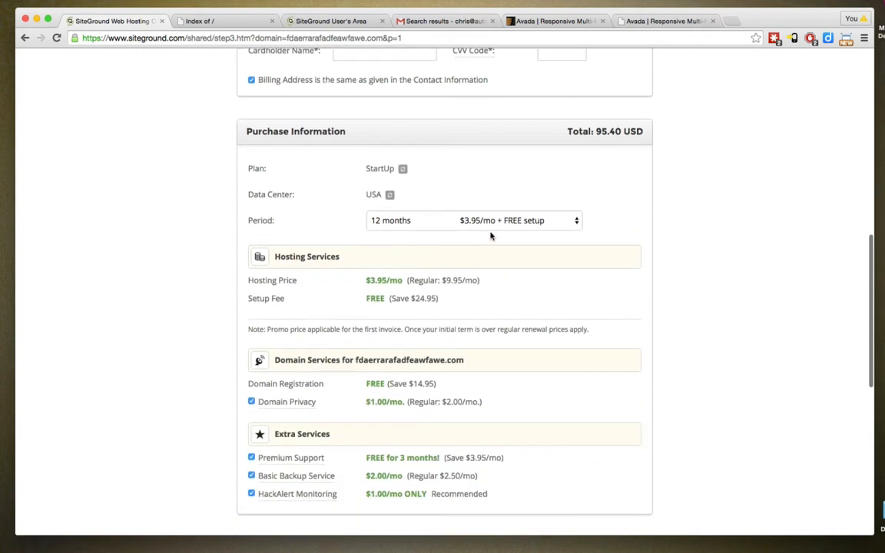
pyautogui.scroll(-3)
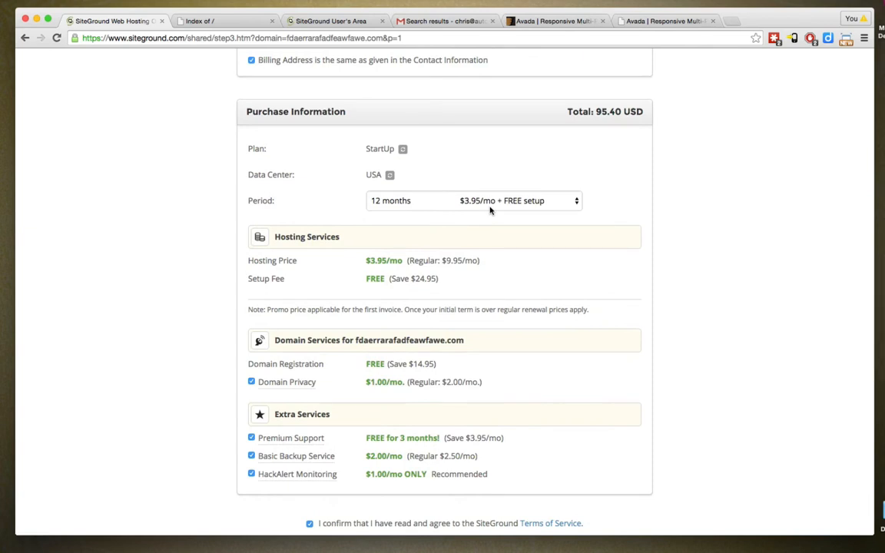
pyautogui.scroll(-3)
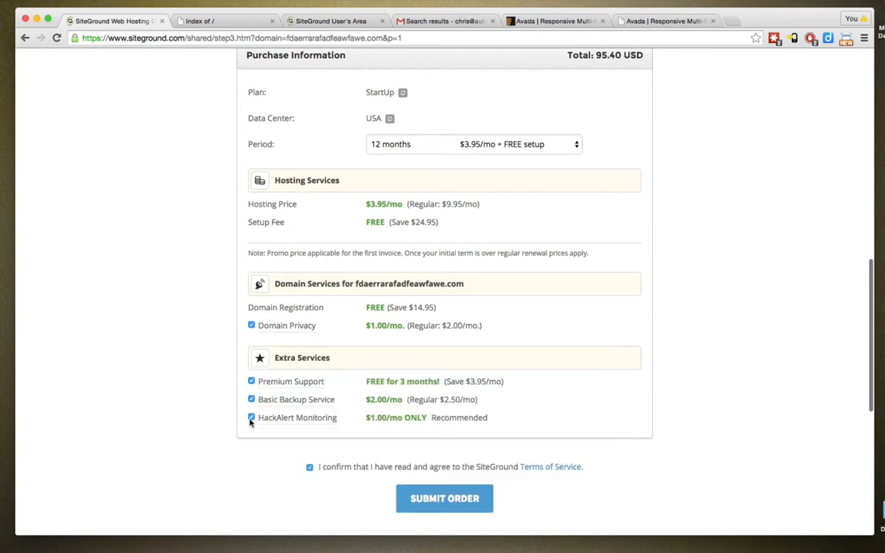
pyautogui.click(252, 417)
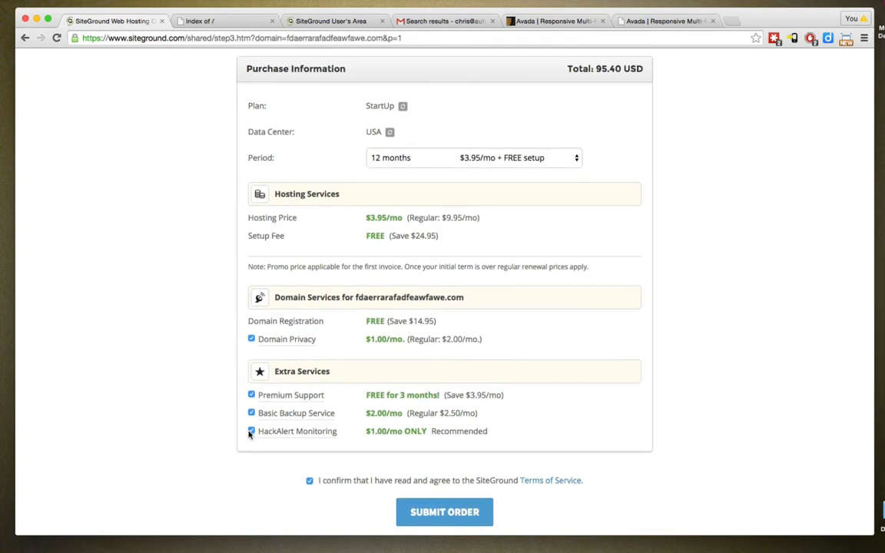
pyautogui.click(251, 431)
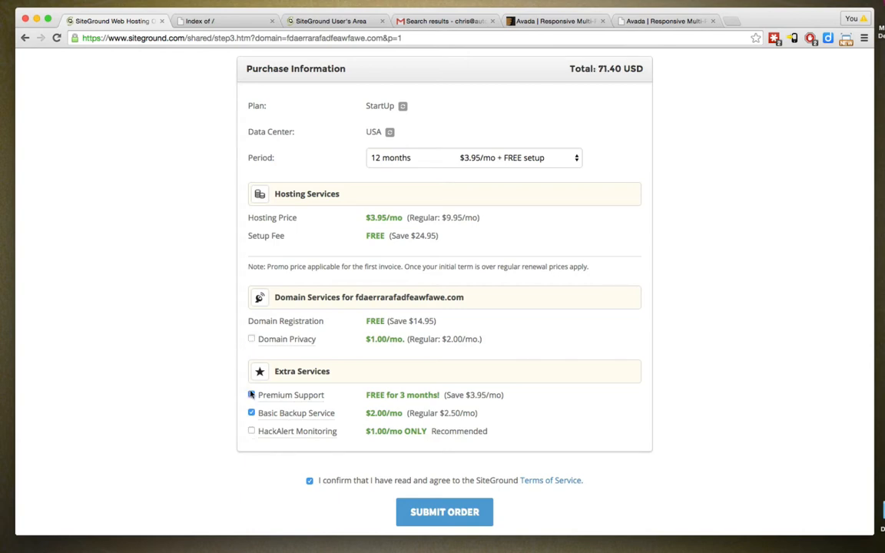
pyautogui.click(251, 431)
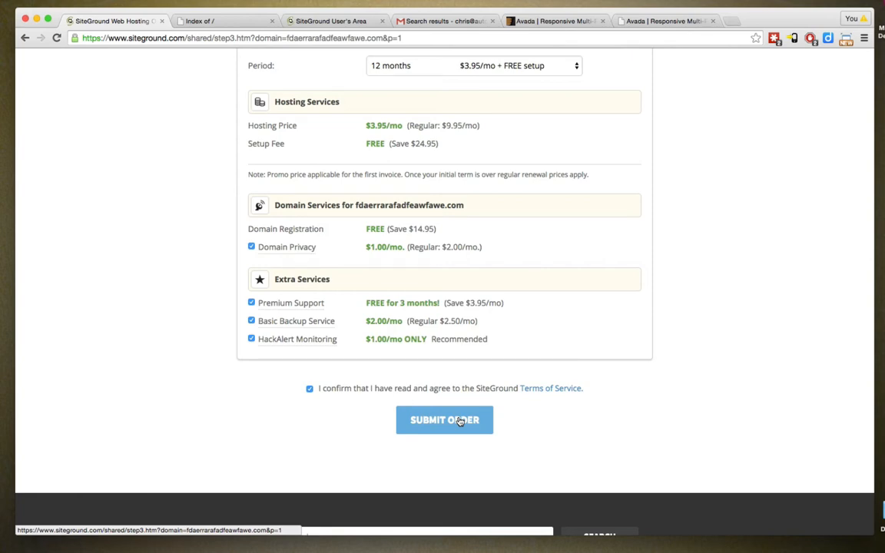
pyautogui.click(442, 21)
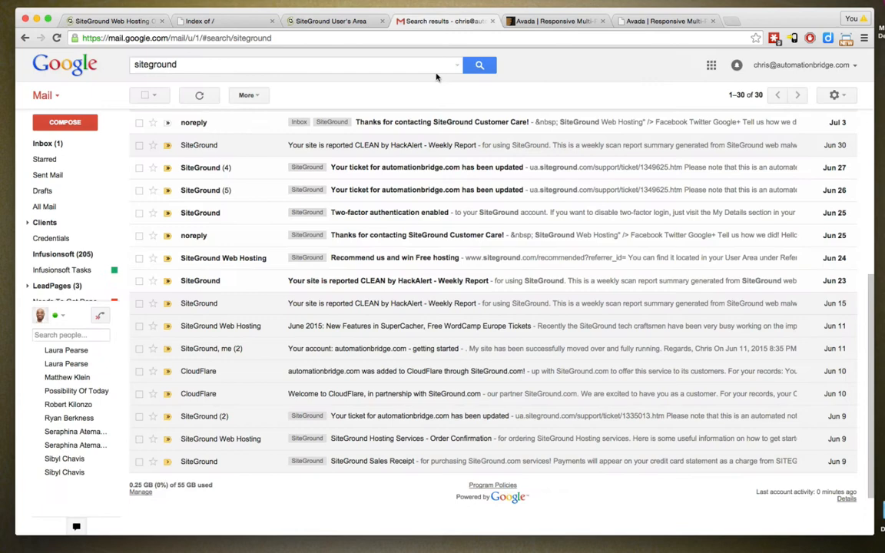
# Read the SiteGround sales receipt and Hosting Services order confirmation emails in Gmail
pyautogui.scroll(-3)
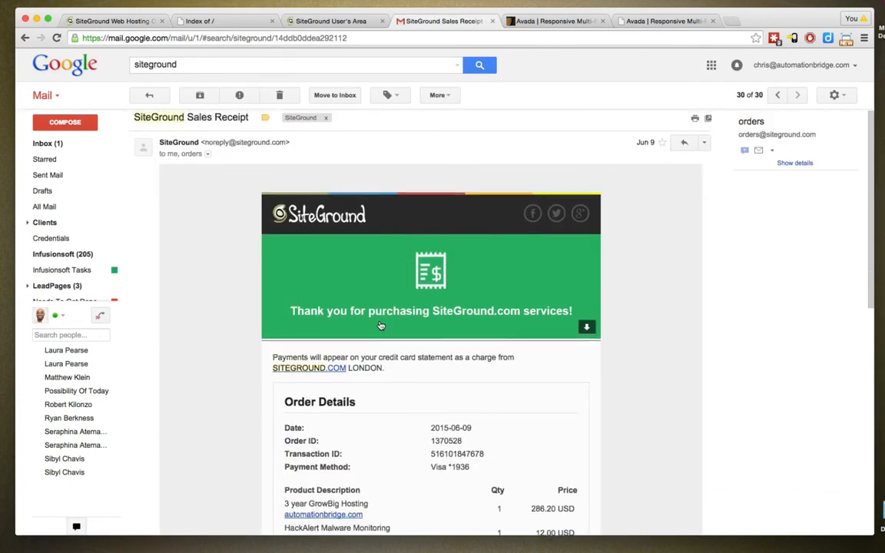
pyautogui.moveTo(149, 95)
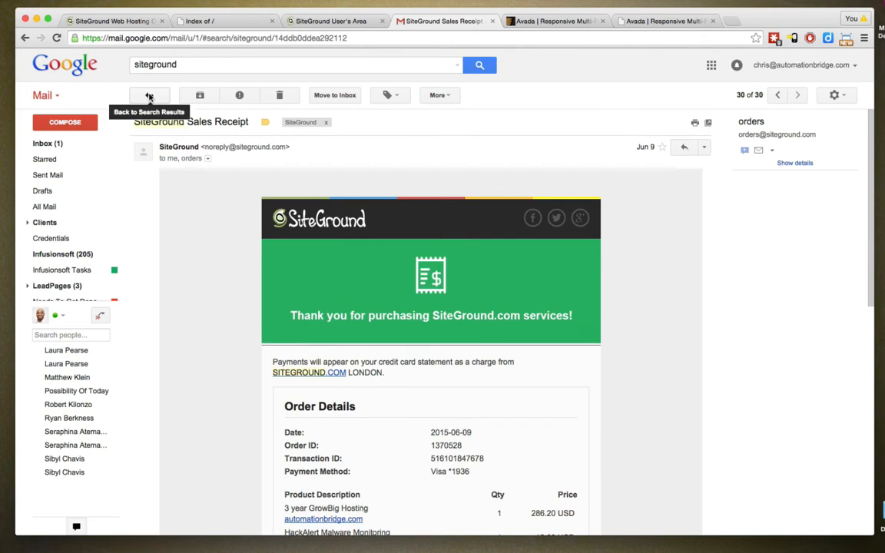
pyautogui.click(798, 94)
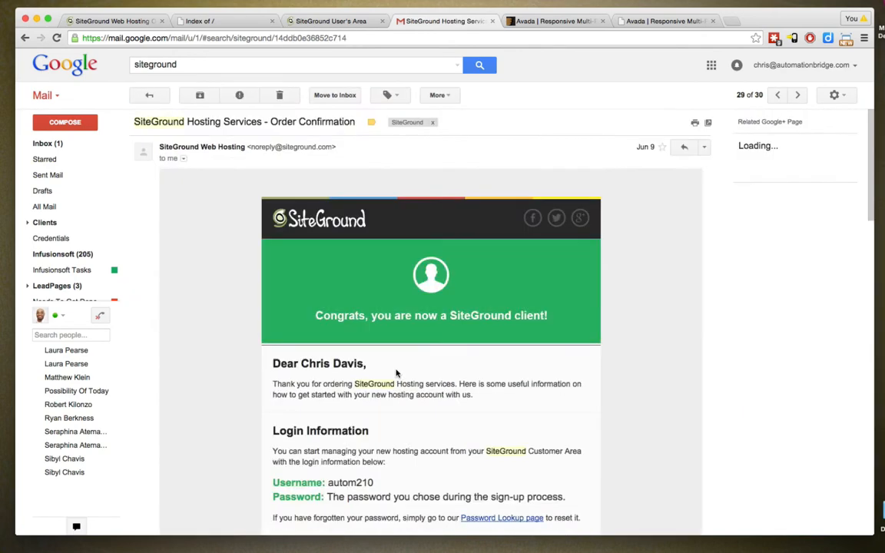
pyautogui.scroll(-3)
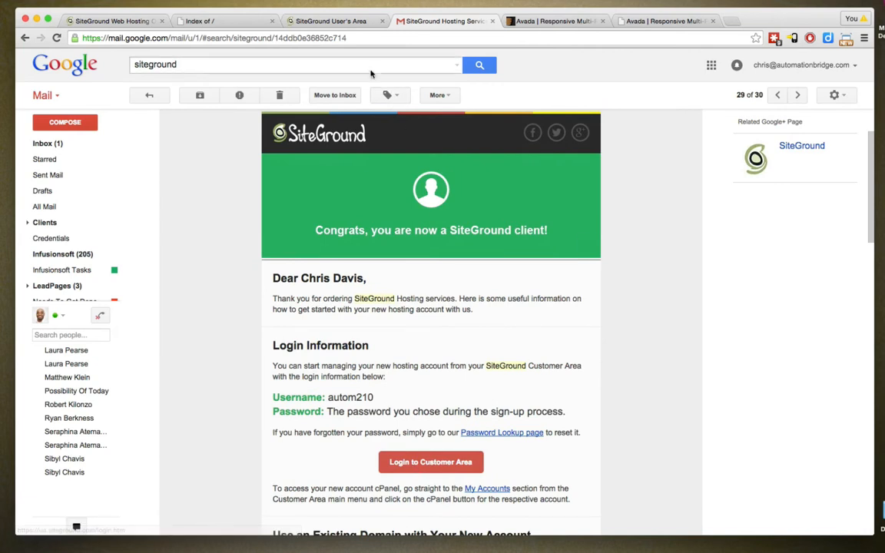
pyautogui.moveTo(431, 462)
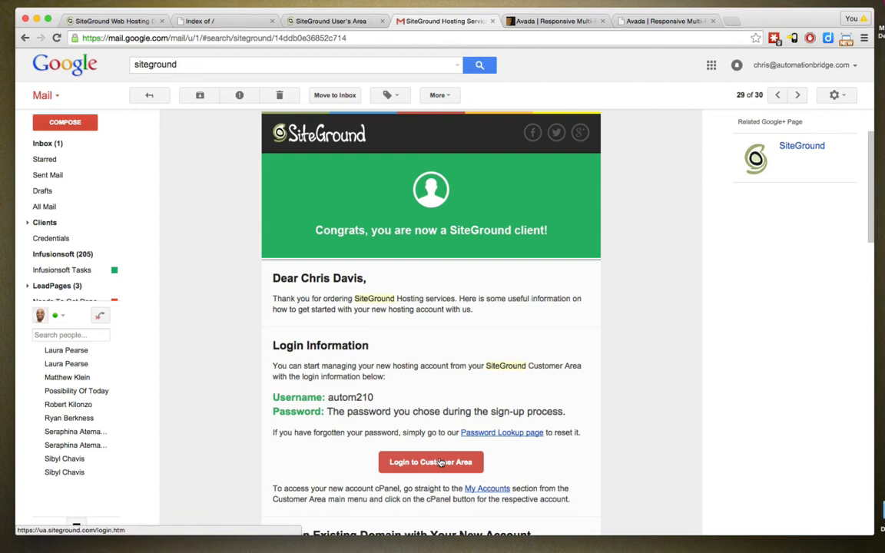
pyautogui.click(222, 21)
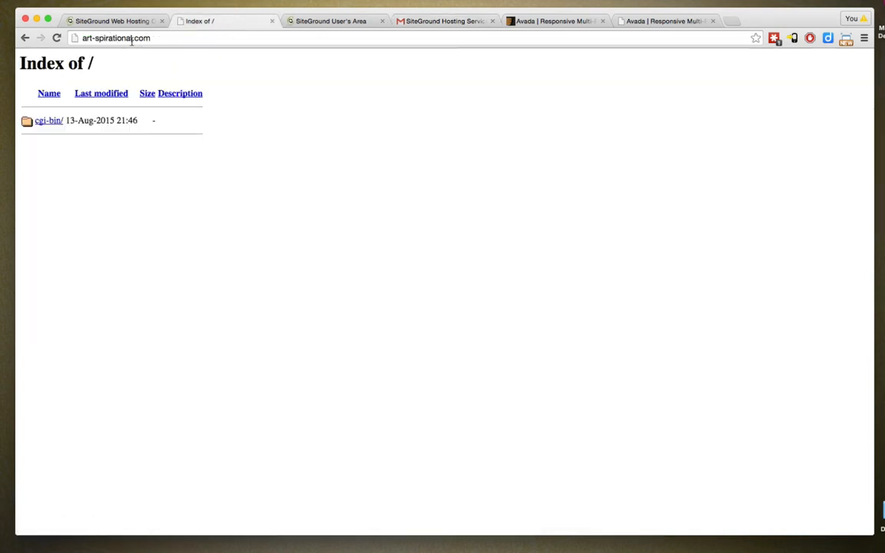
pyautogui.moveTo(191, 38)
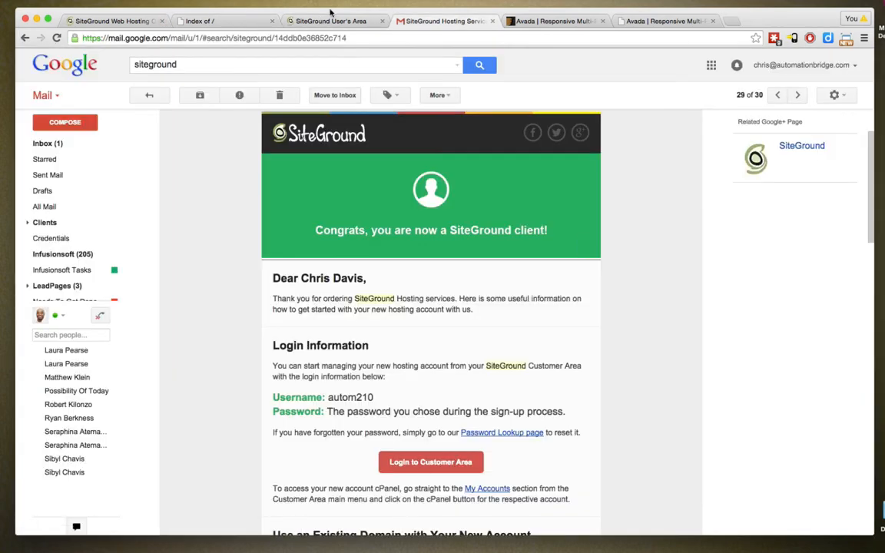
# Follow the email's 'Login to Customer Area' link to the prefilled login page
pyautogui.click(430, 461)
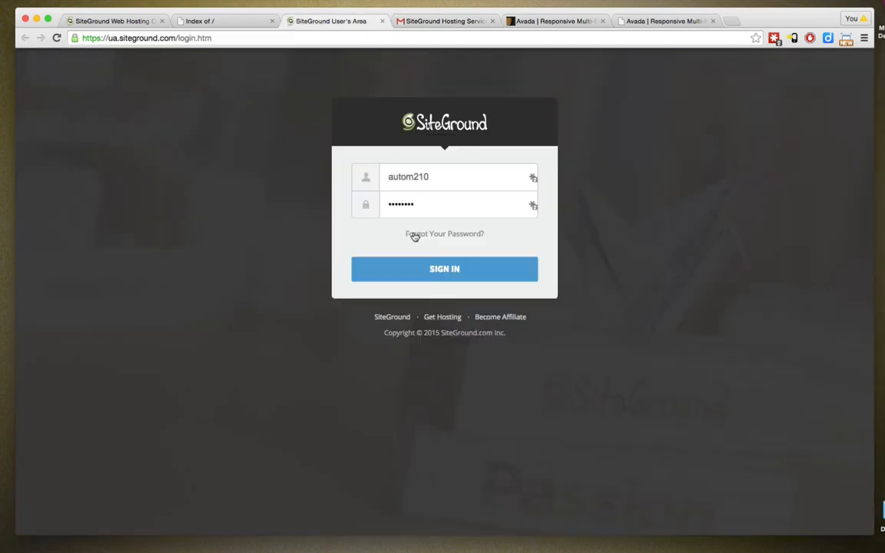
# Sign in to the SiteGround customer area and reach the hosting account's cPanel
pyautogui.click(444, 269)
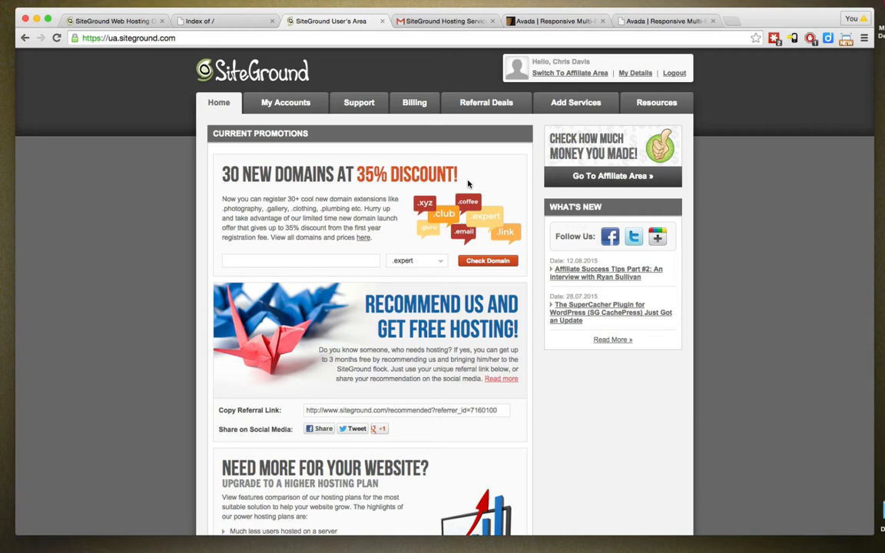
pyautogui.click(285, 102)
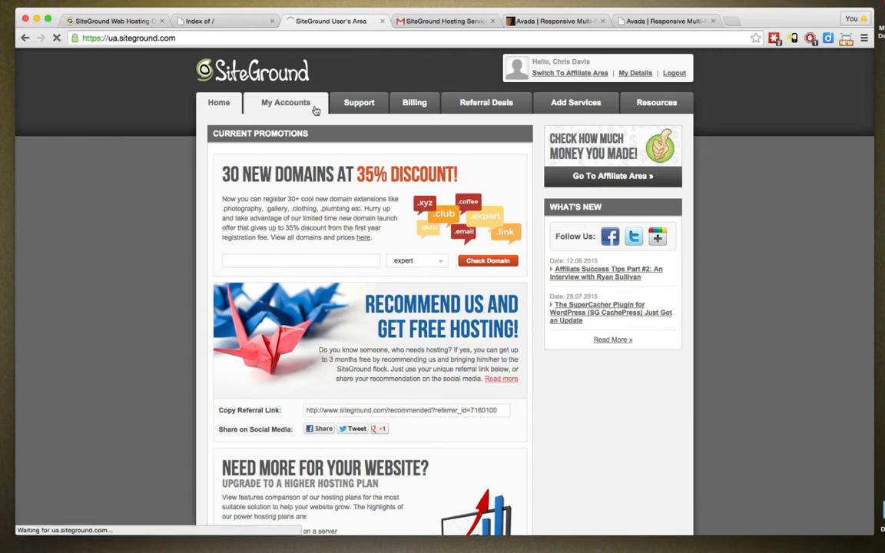
pyautogui.click(286, 103)
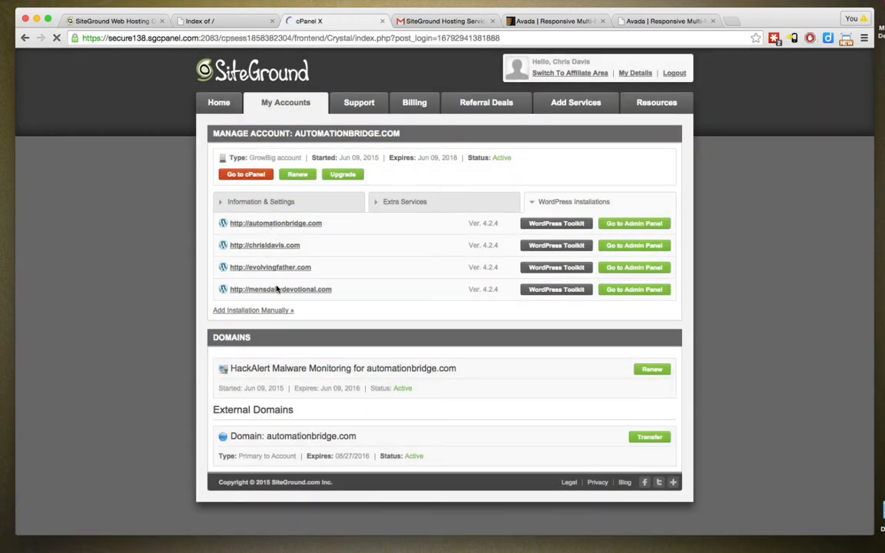
# Open WordPress from cPanel's Autoinstallers, reaching the Softaculous WordPress 4.2.4 overview
pyautogui.click(246, 174)
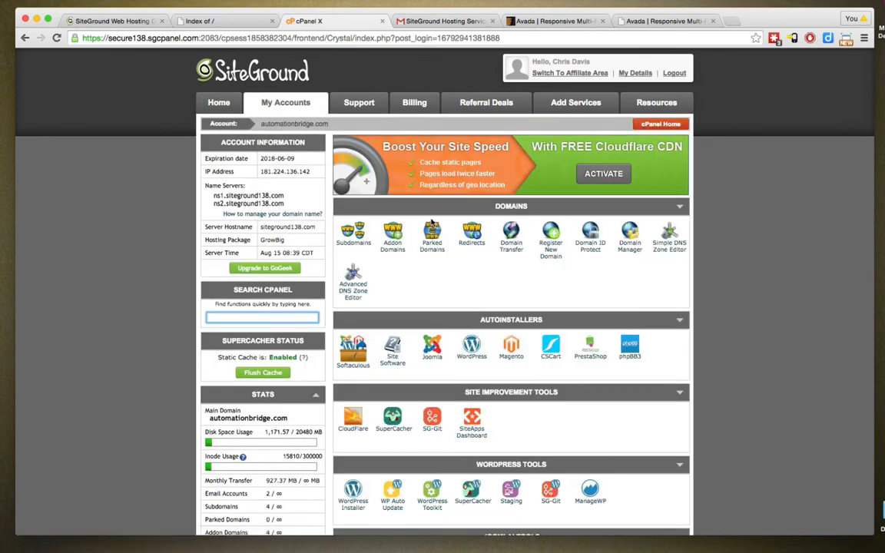
pyautogui.scroll(-3)
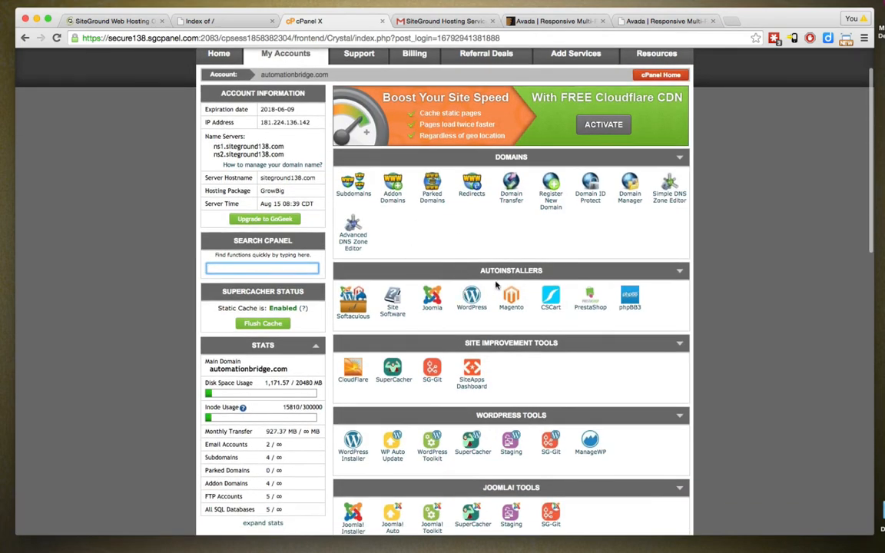
pyautogui.click(471, 297)
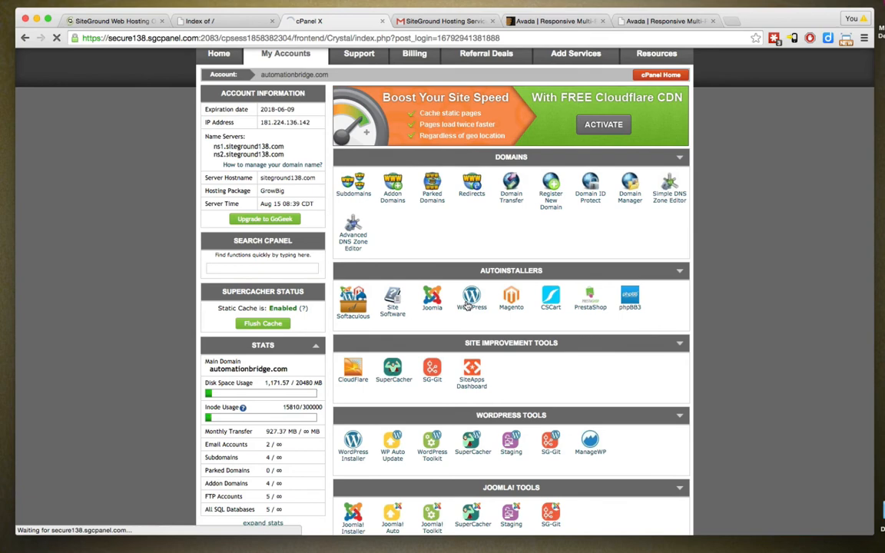
pyautogui.click(471, 299)
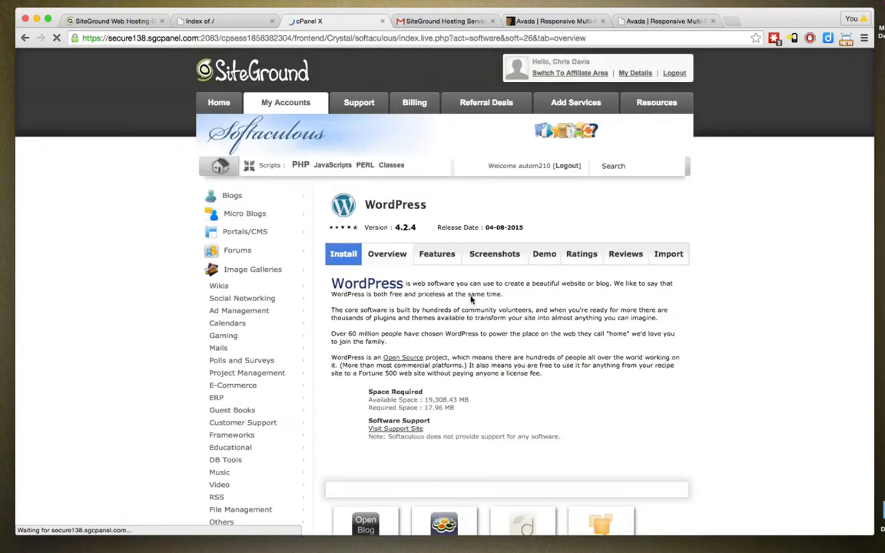
# Start a new WordPress install and choose art-spirational.com as the domain
pyautogui.scroll(-3)
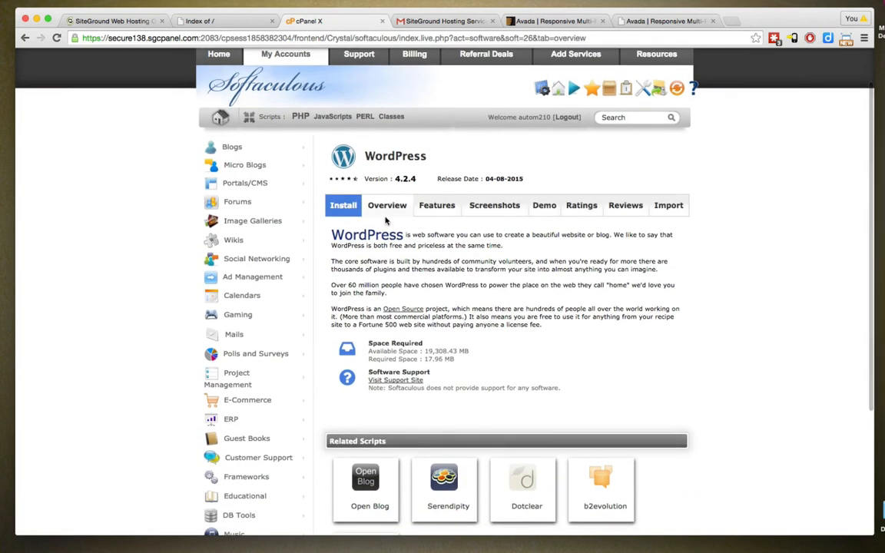
pyautogui.click(342, 206)
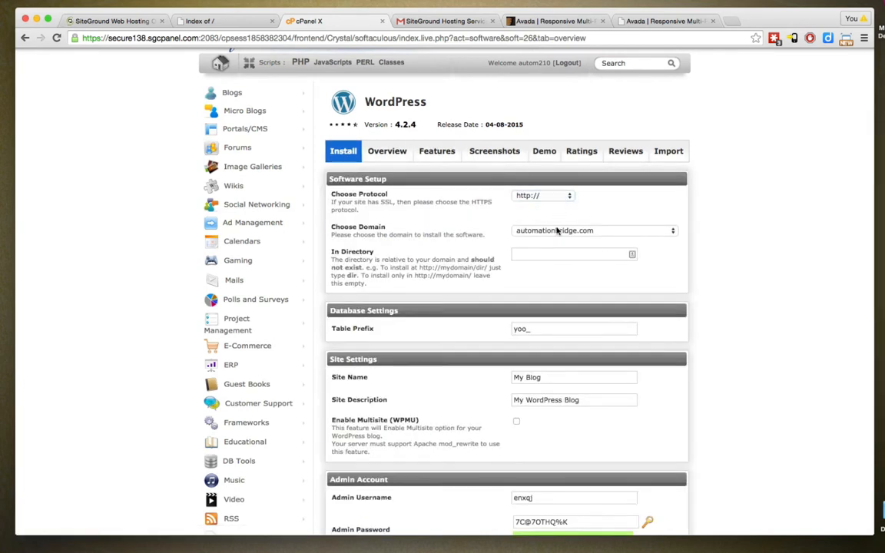
pyautogui.click(594, 230)
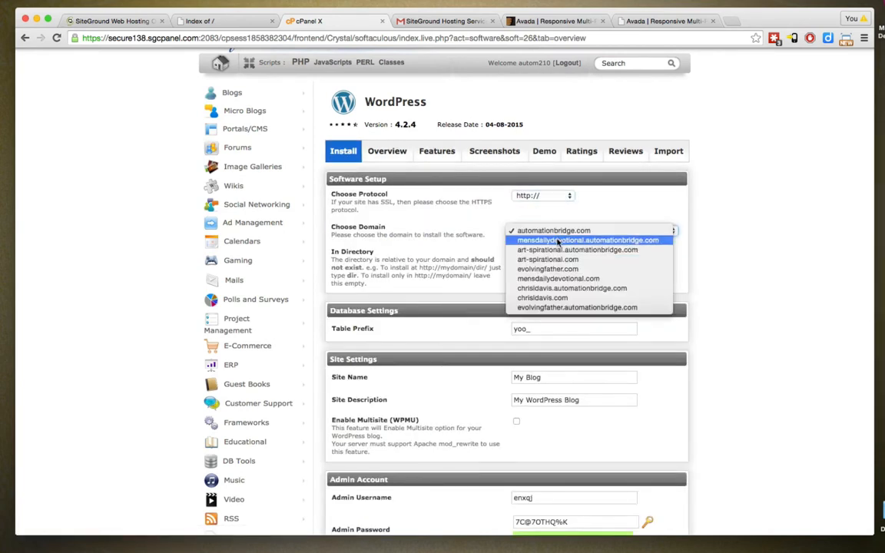
pyautogui.click(548, 259)
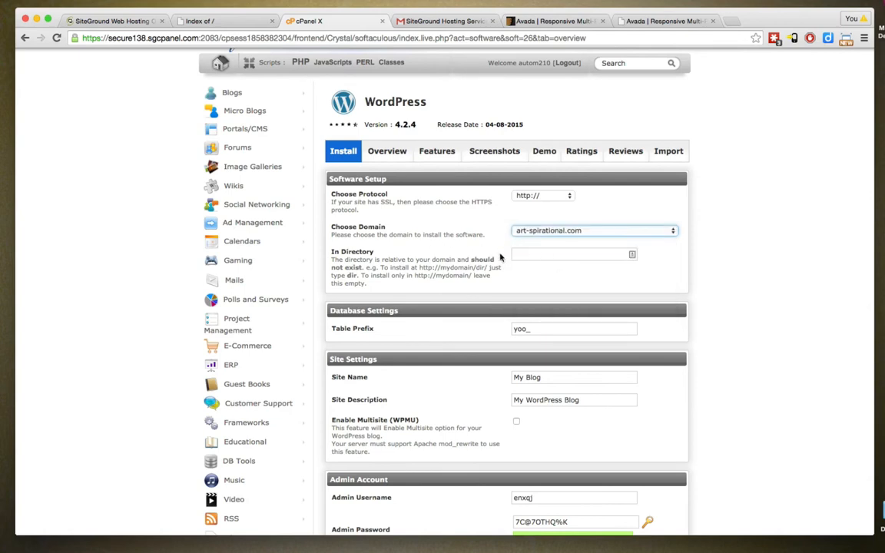
# Edit the admin details, disable Limit Login Attempts, and launch the installation
pyautogui.scroll(-3)
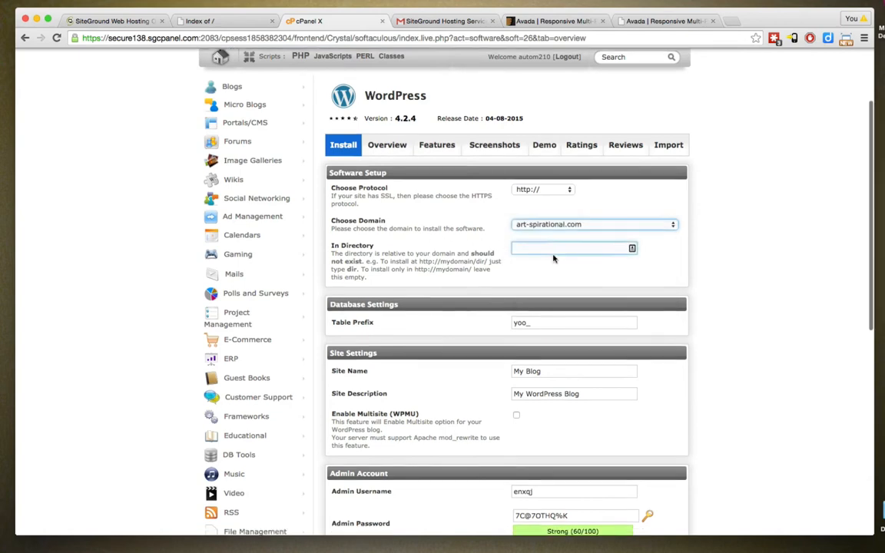
pyautogui.scroll(-3)
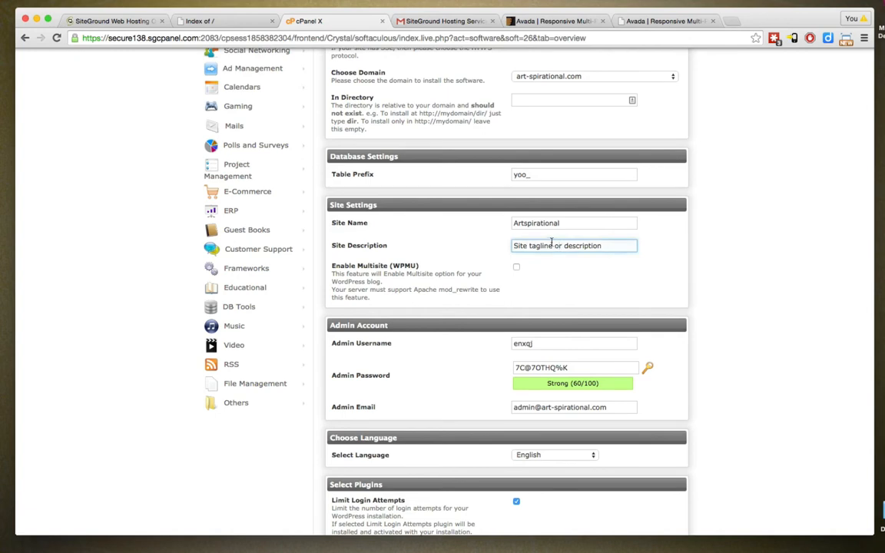
pyautogui.scroll(-3)
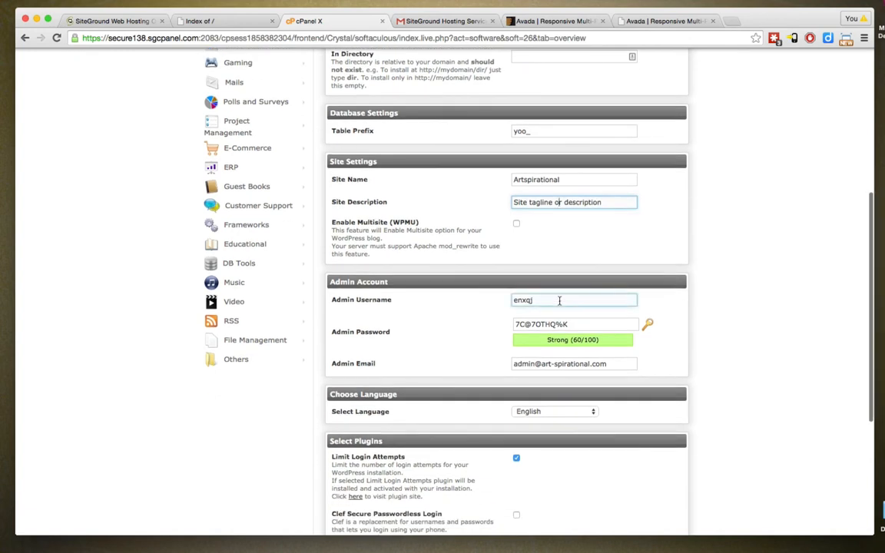
pyautogui.scroll(-3)
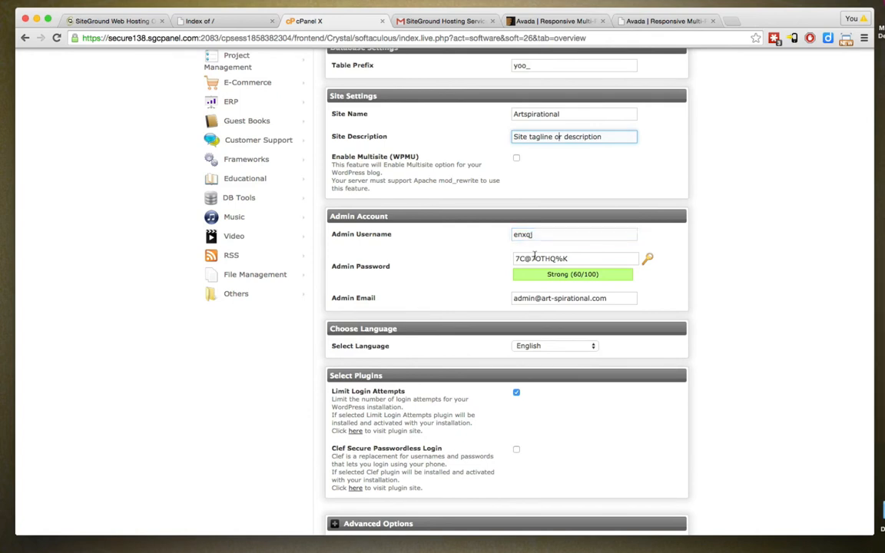
pyautogui.click(575, 258)
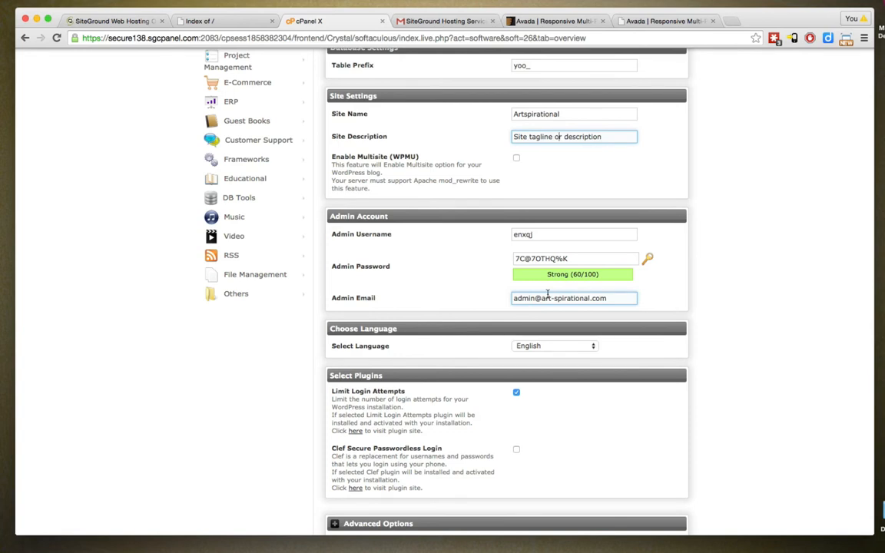
pyautogui.scroll(-3)
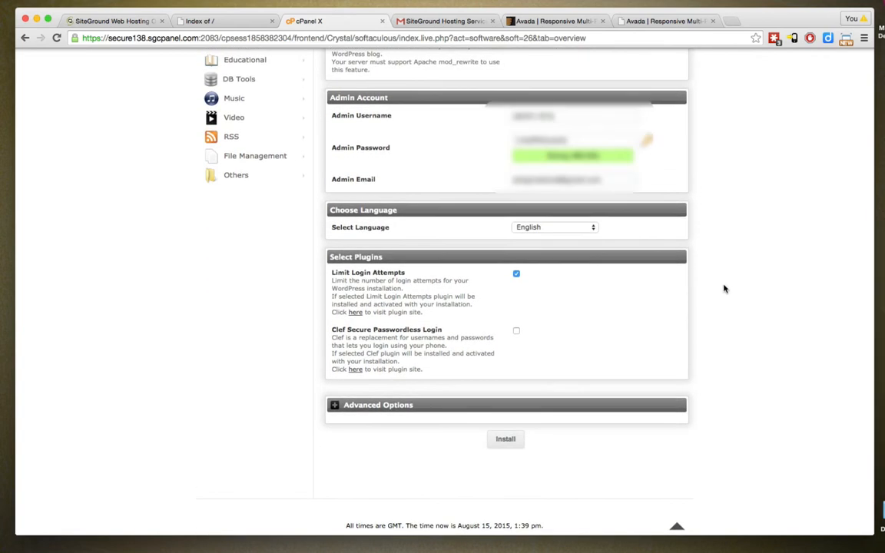
pyautogui.click(516, 274)
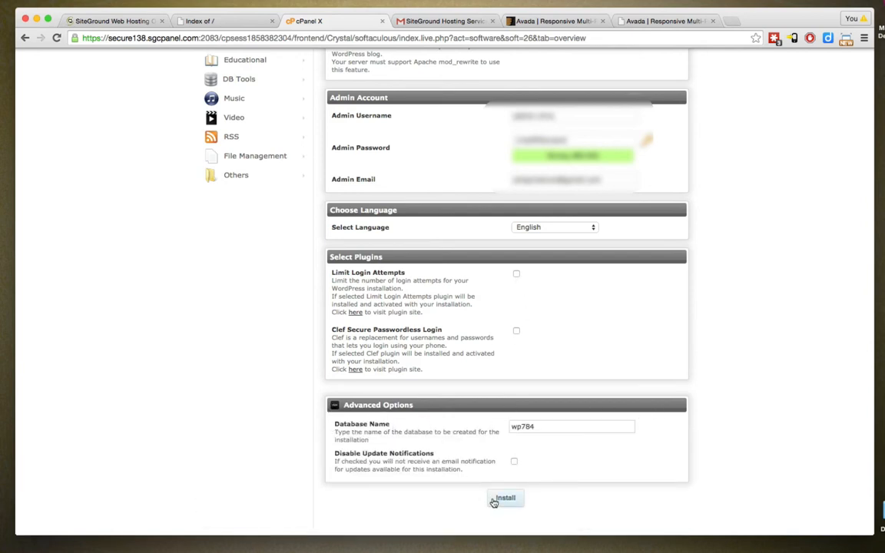
pyautogui.click(505, 498)
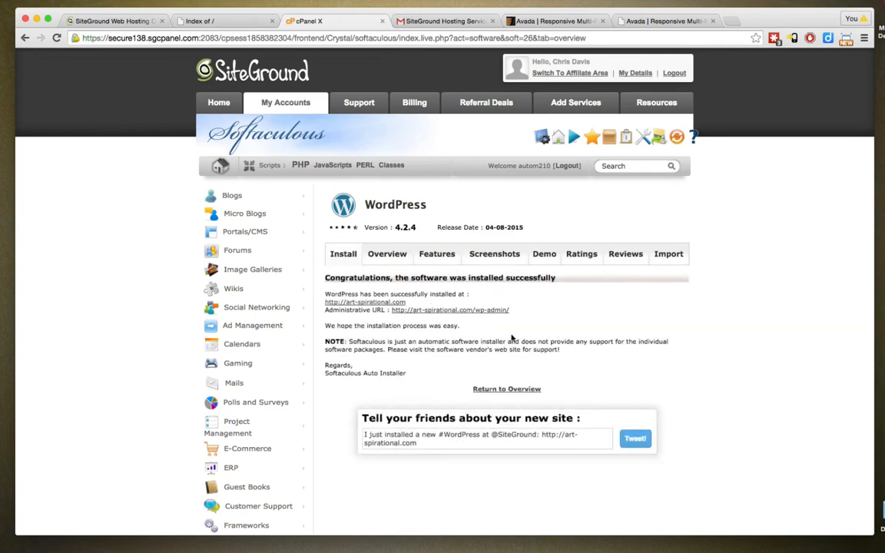
# View the live Artspirational site, then open its admin login page from the confirmation
pyautogui.scroll(-3)
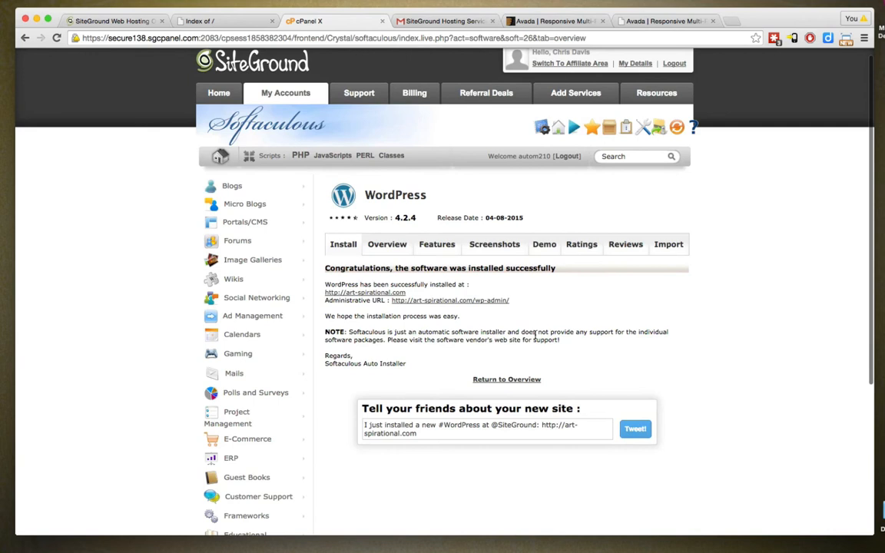
pyautogui.click(215, 20)
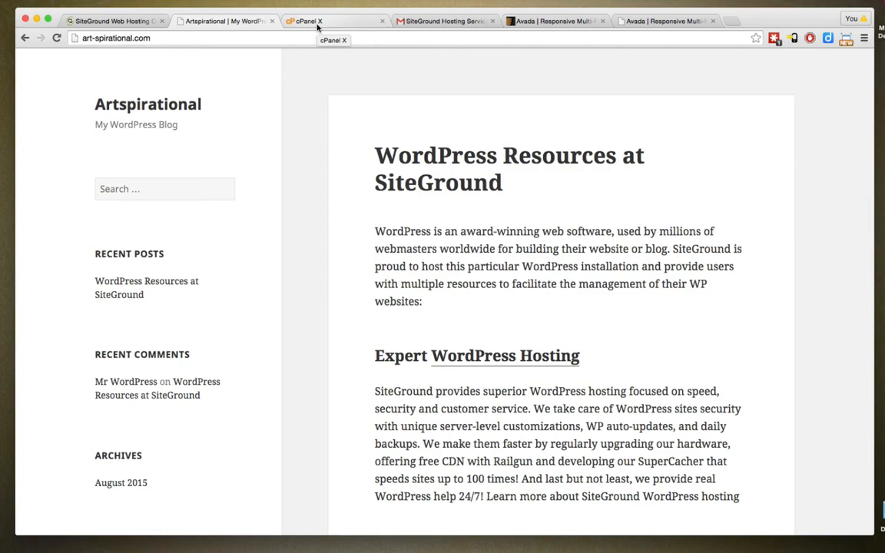
pyautogui.click(305, 21)
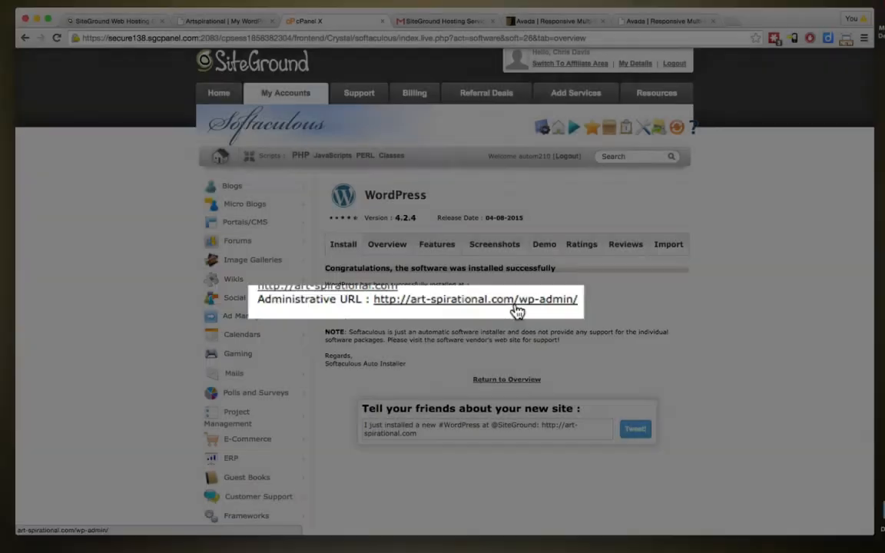
pyautogui.click(474, 299)
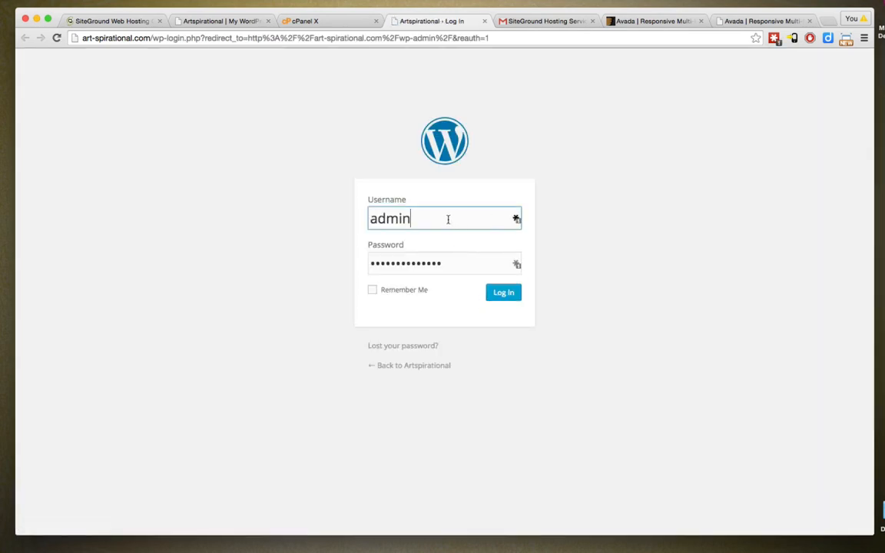
# Enter the admin credentials on wp-login.php and log in to the dashboard
pyautogui.doubleClick(390, 218)
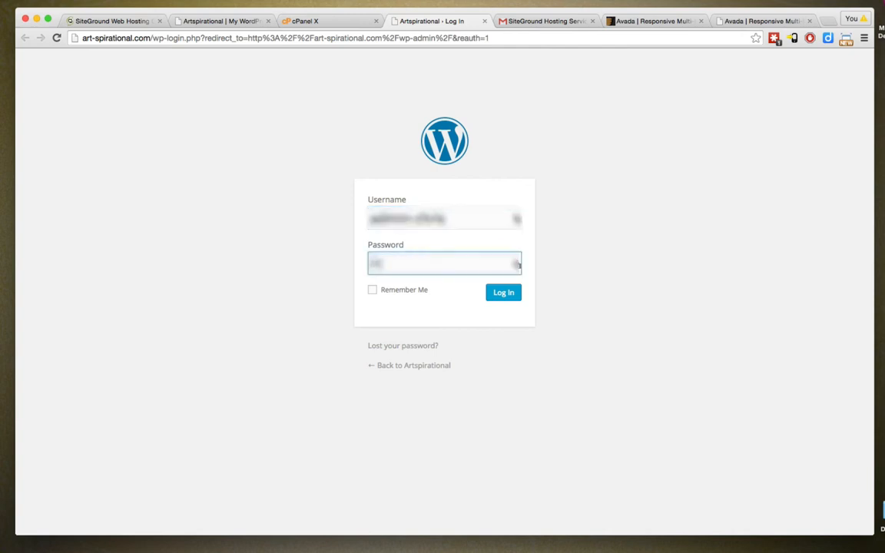
pyautogui.write('password')
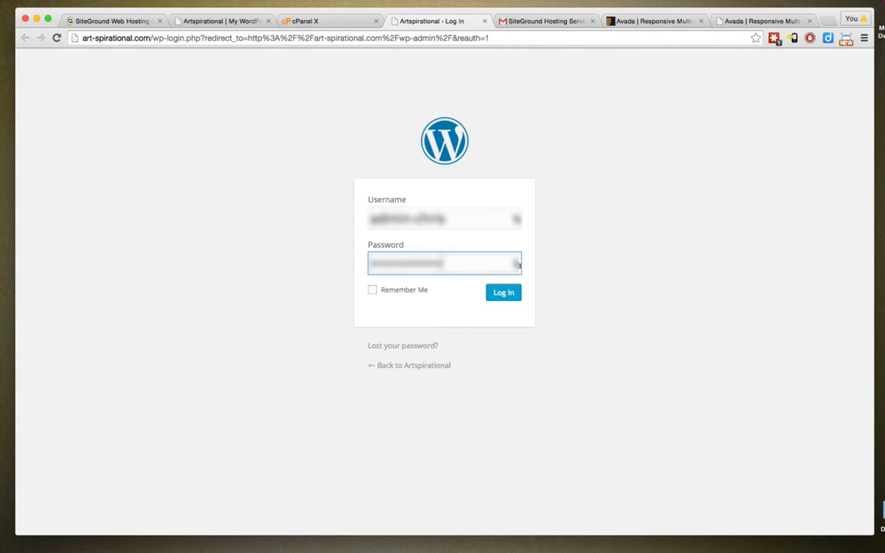
pyautogui.click(503, 292)
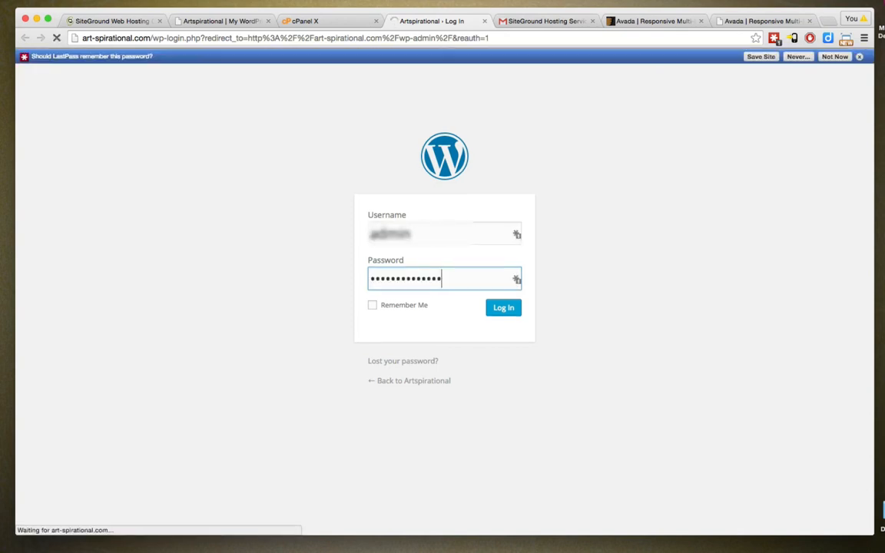
pyautogui.click(503, 308)
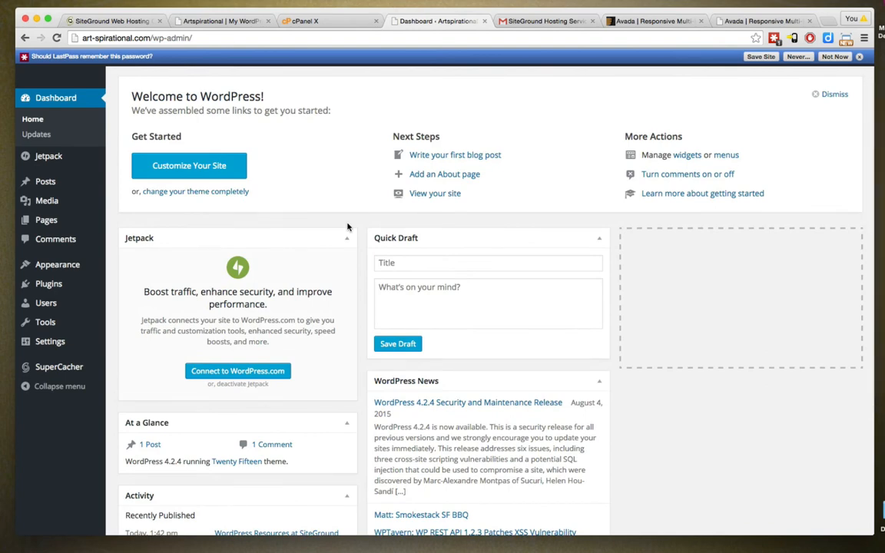
pyautogui.moveTo(47, 220)
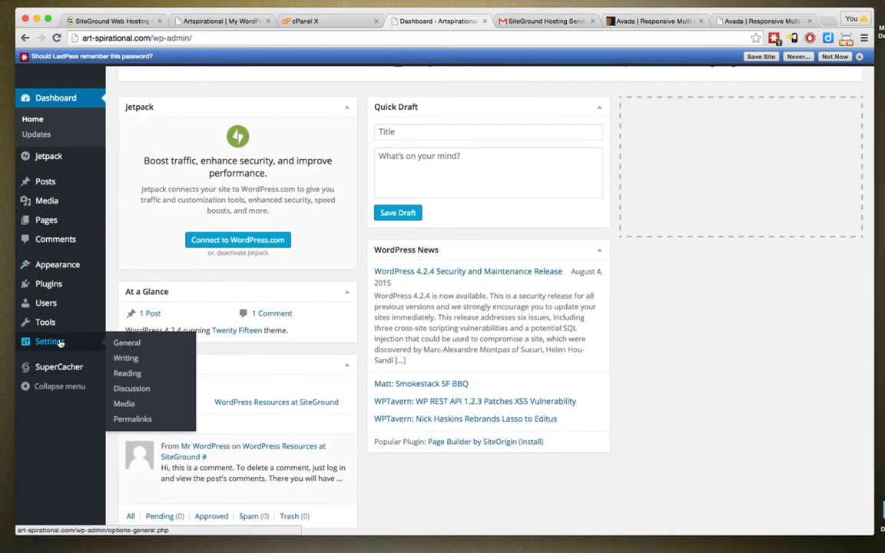
# Save the Post name permalink structure, then switch to the Avada ThemeForest tab
pyautogui.click(132, 419)
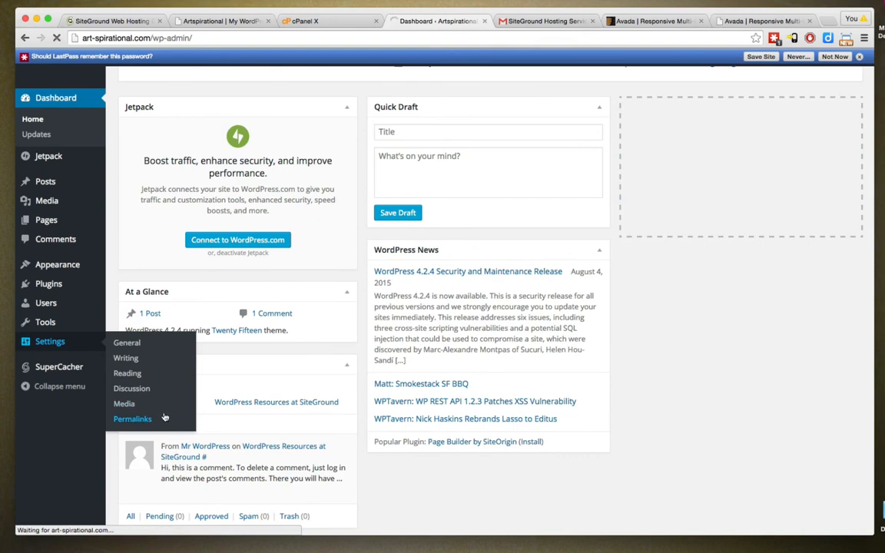
pyautogui.click(132, 418)
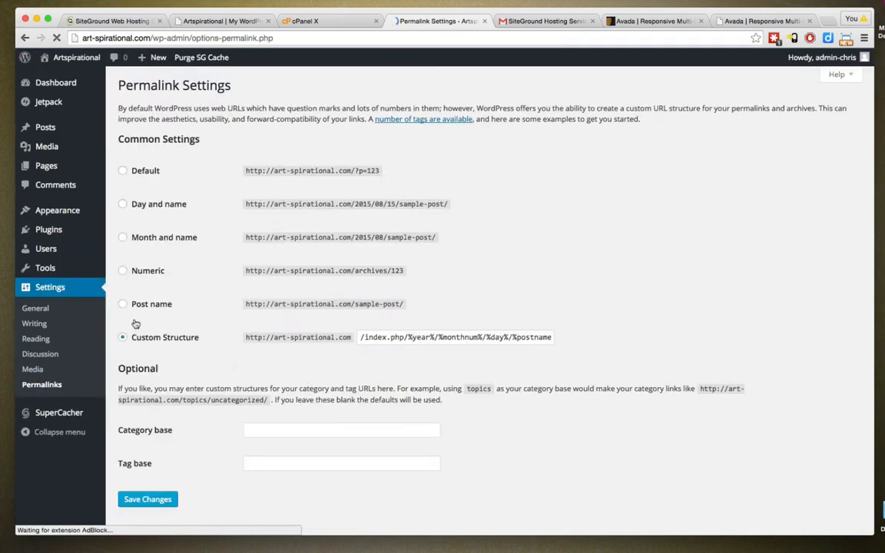
pyautogui.click(122, 304)
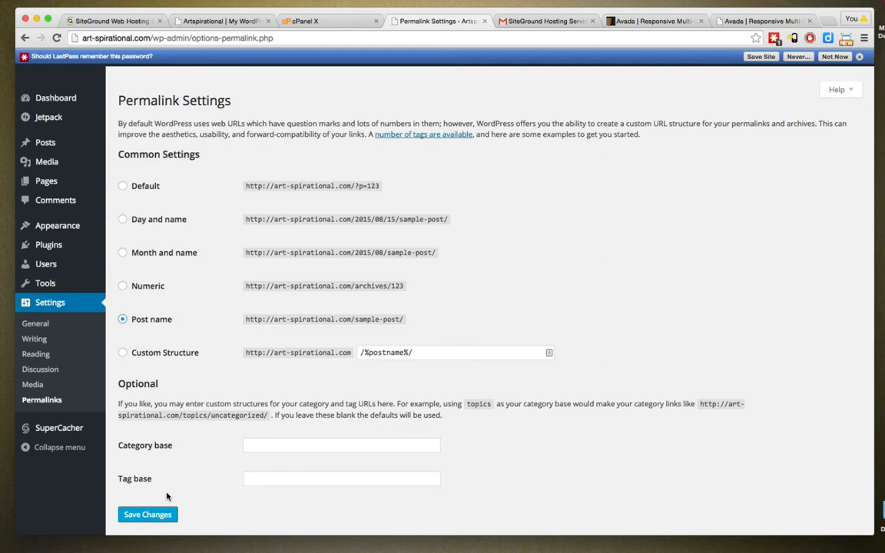
pyautogui.click(147, 514)
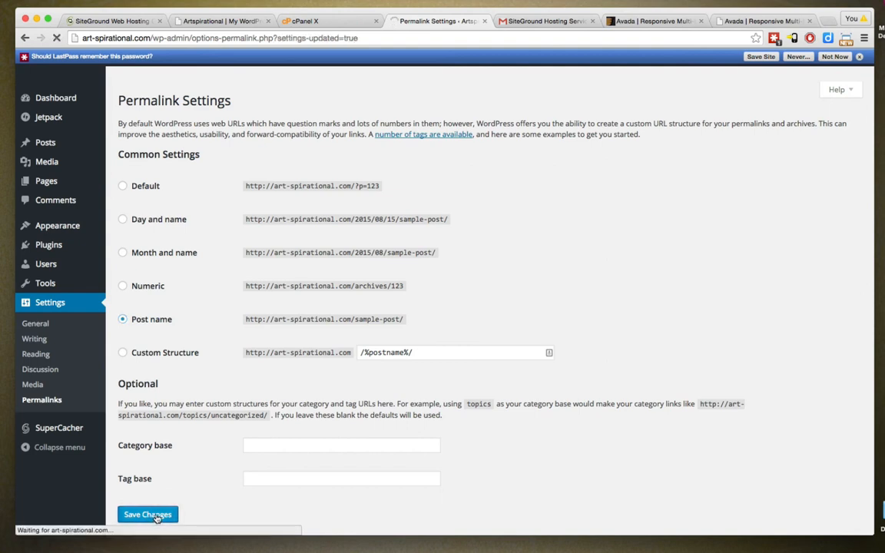
pyautogui.click(147, 514)
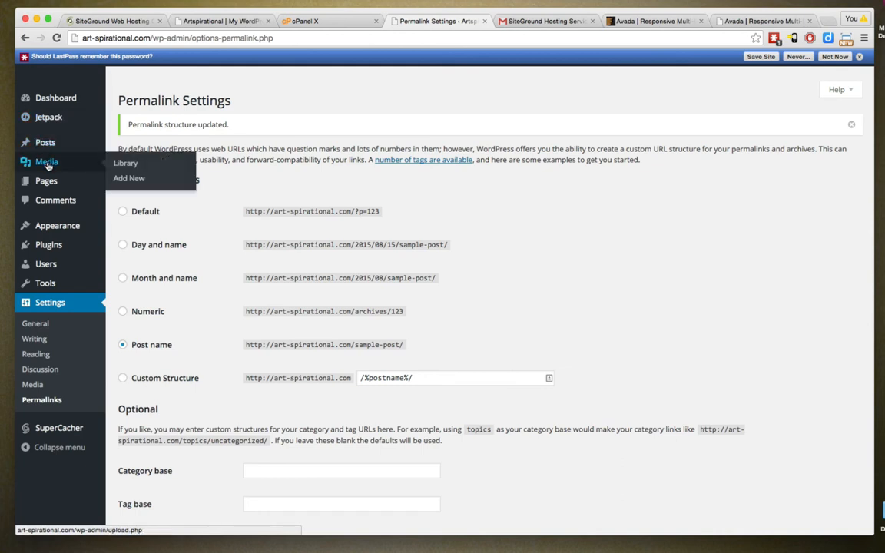
pyautogui.moveTo(46, 180)
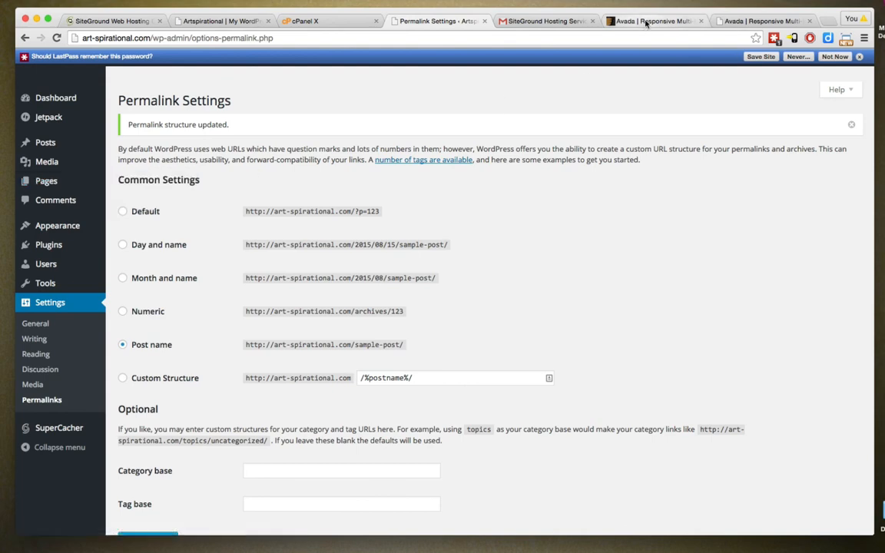
pyautogui.click(653, 21)
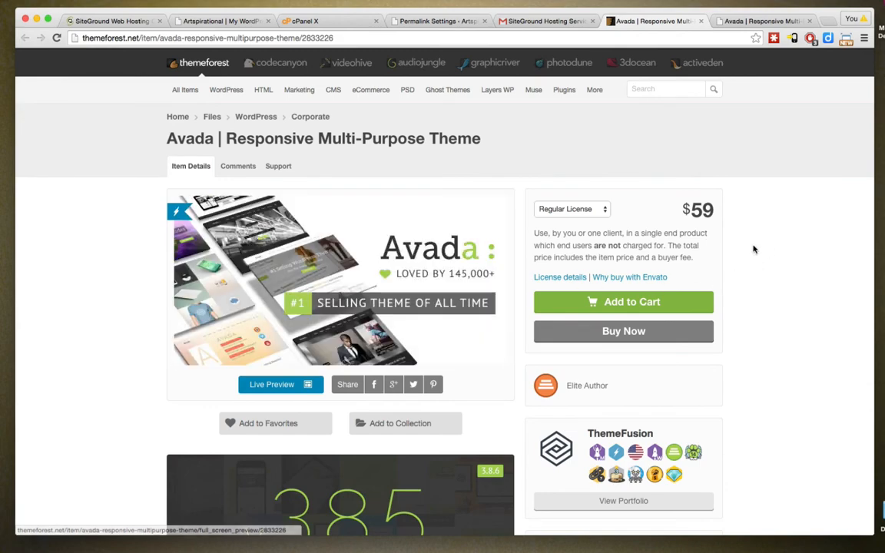
# Scroll Avada's ThemeForest item page, then open its Live Preview and scroll the demo
pyautogui.scroll(-3)
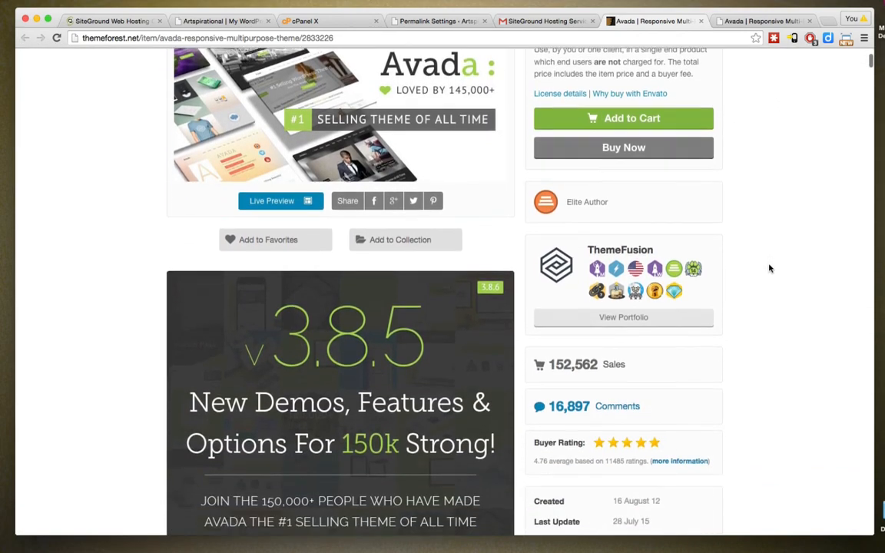
pyautogui.click(271, 201)
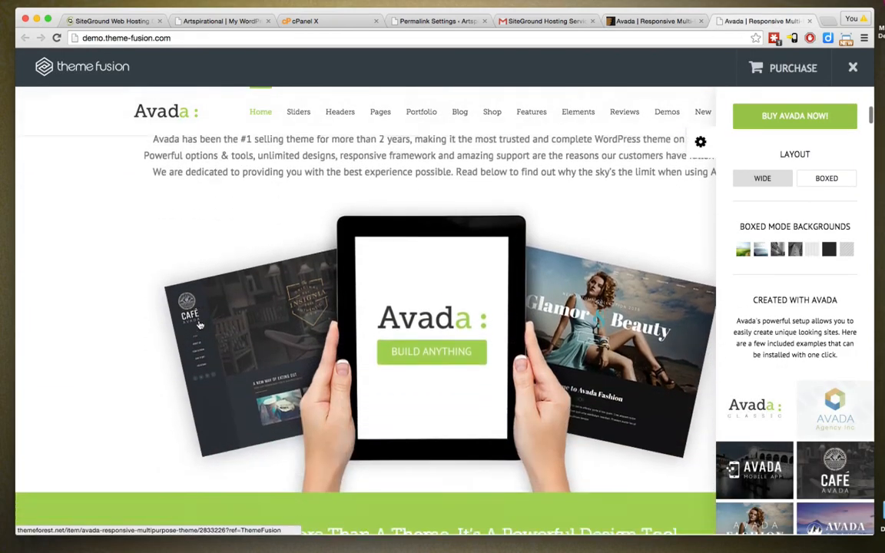
pyautogui.scroll(-3)
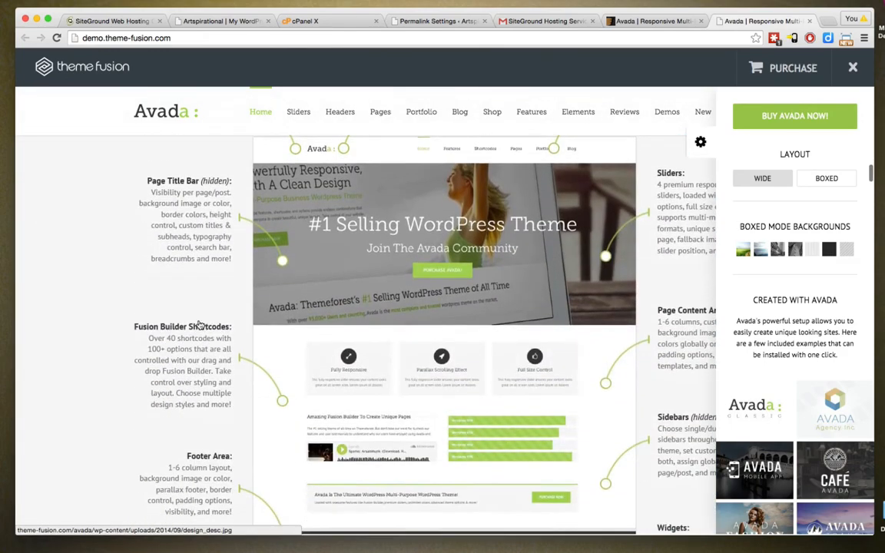
pyautogui.scroll(-3)
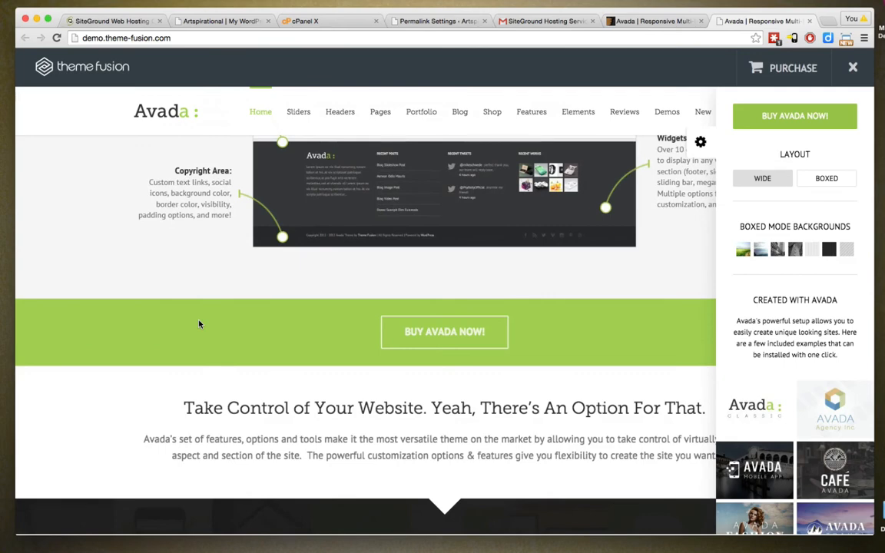
pyautogui.moveTo(613, 8)
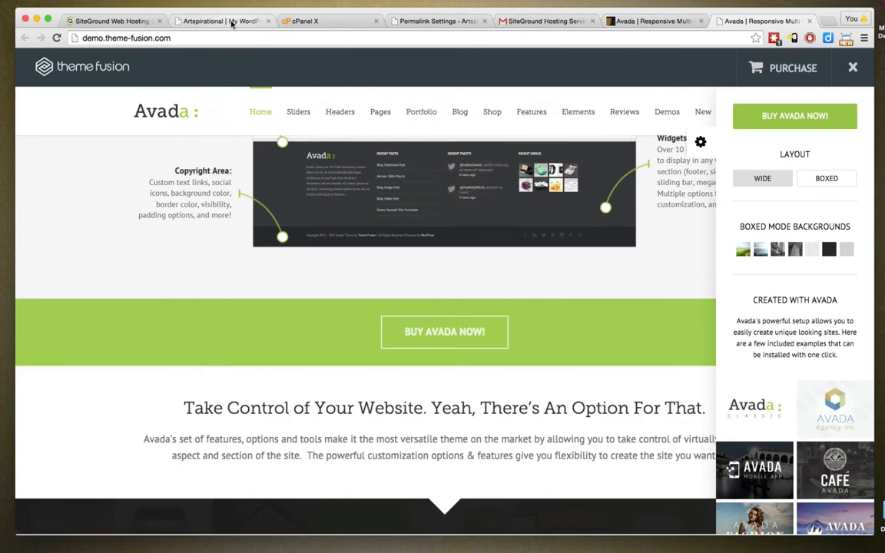
# Back in WordPress admin, go to Appearance > Themes and start adding a new theme
pyautogui.click(436, 21)
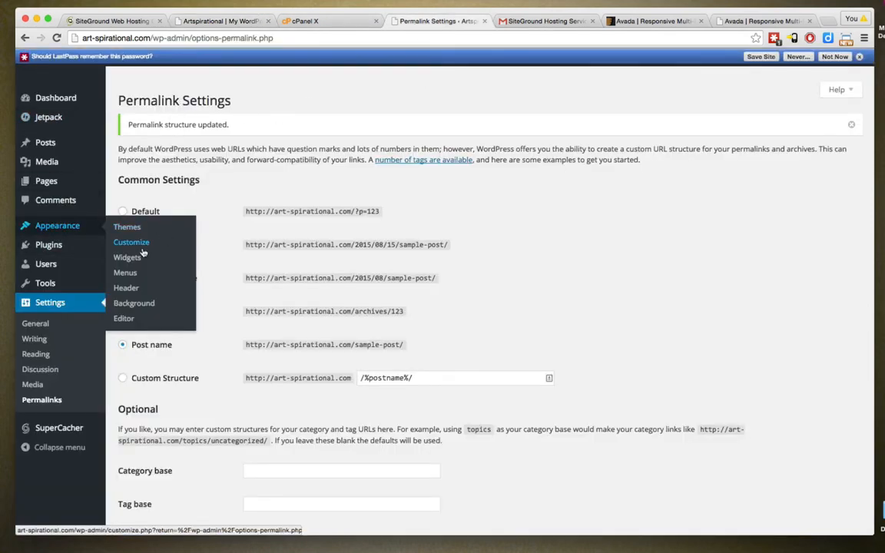
pyautogui.click(127, 227)
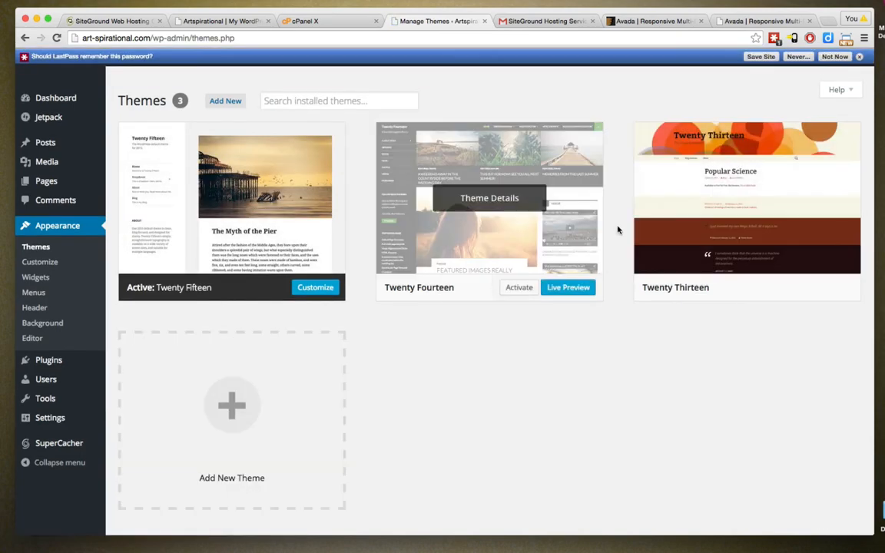
pyautogui.click(231, 420)
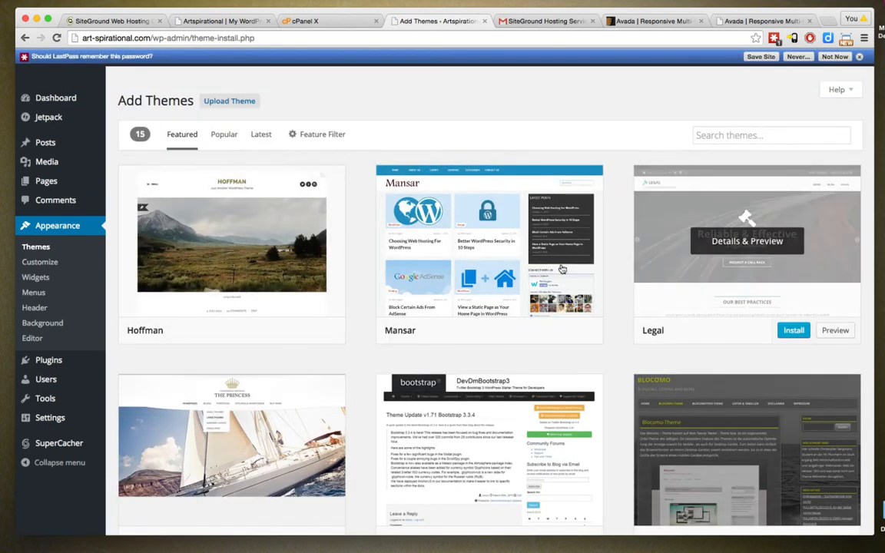
pyautogui.moveTo(489, 241)
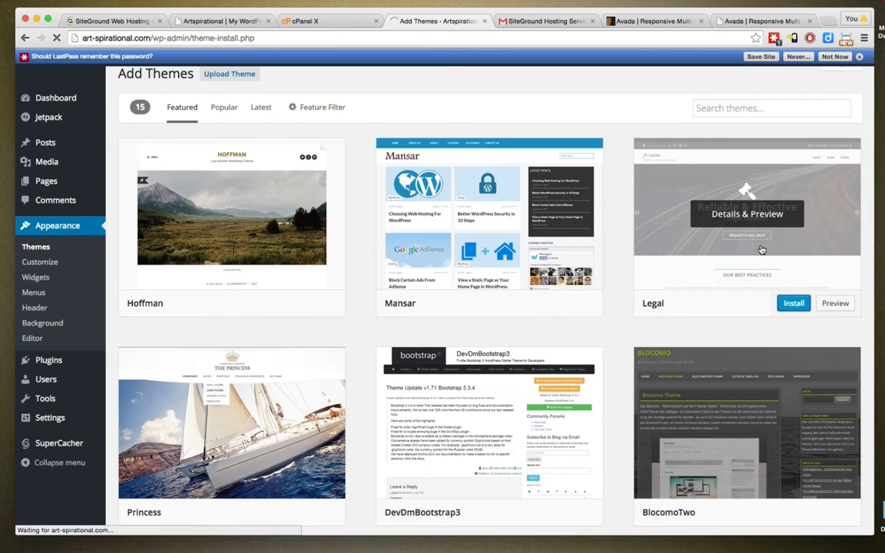
# Install the free Legal theme and activate it
pyautogui.click(793, 303)
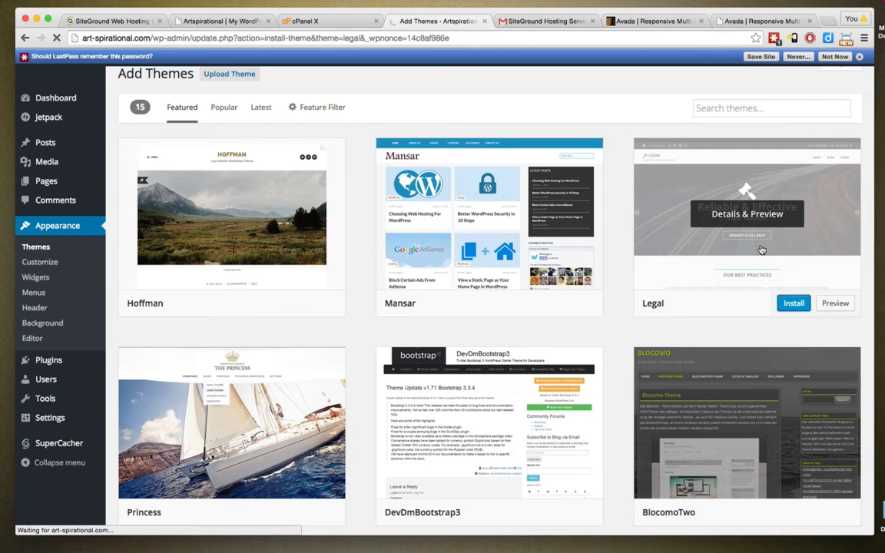
pyautogui.click(793, 303)
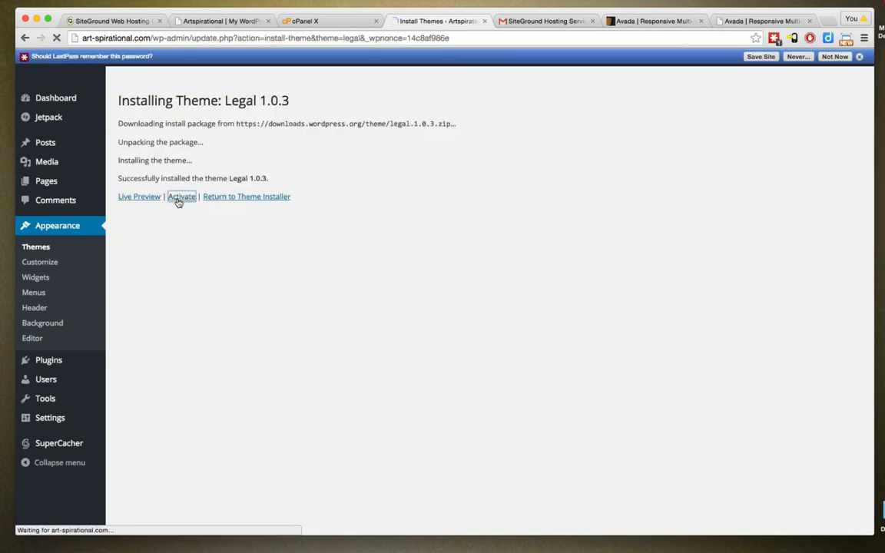
pyautogui.click(181, 196)
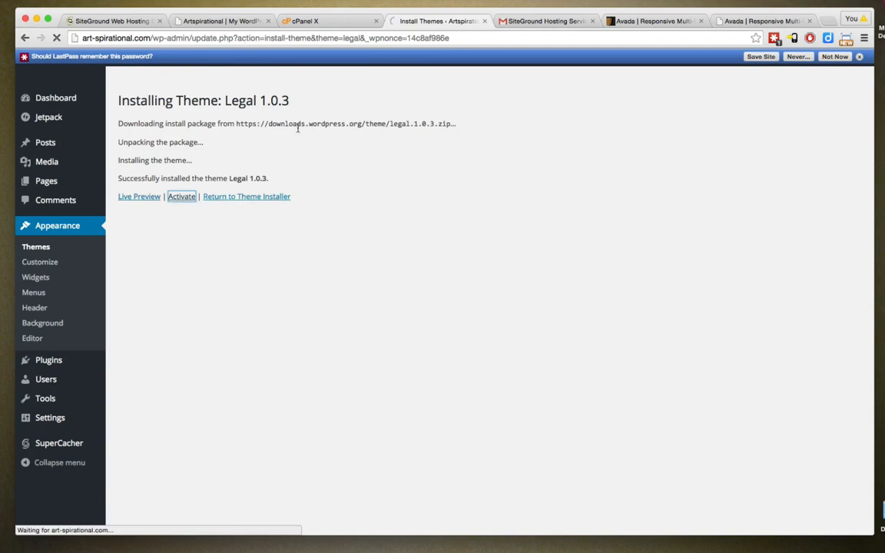
pyautogui.click(182, 196)
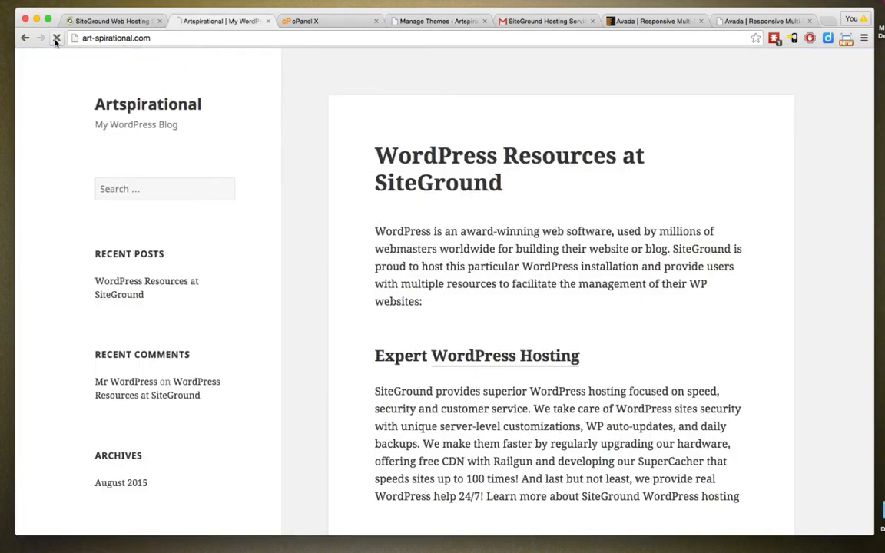
# Reload the Artspirational homepage to see the Legal layout, then return to Manage Themes
pyautogui.click(55, 38)
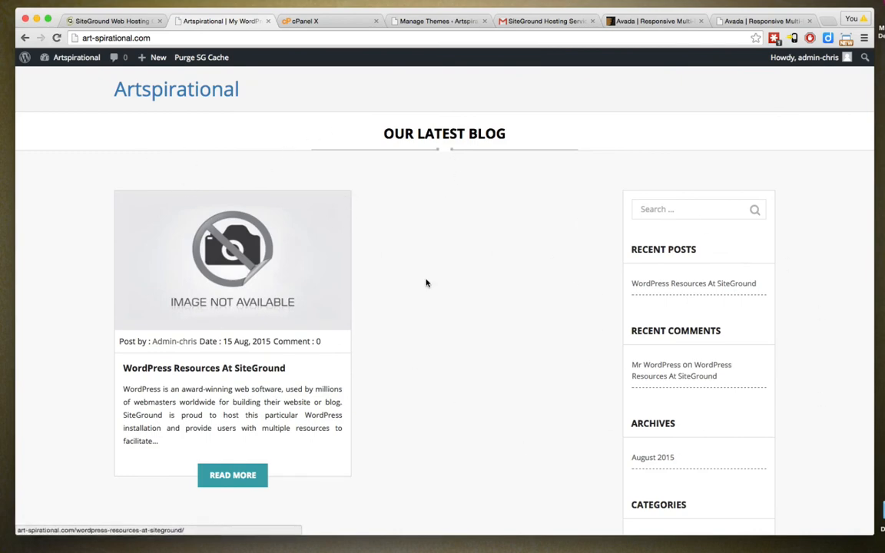
pyautogui.click(438, 21)
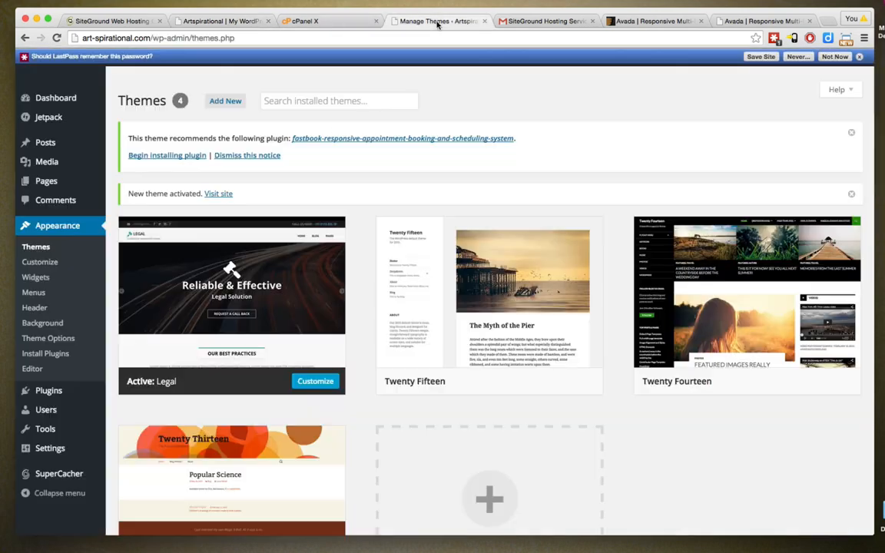